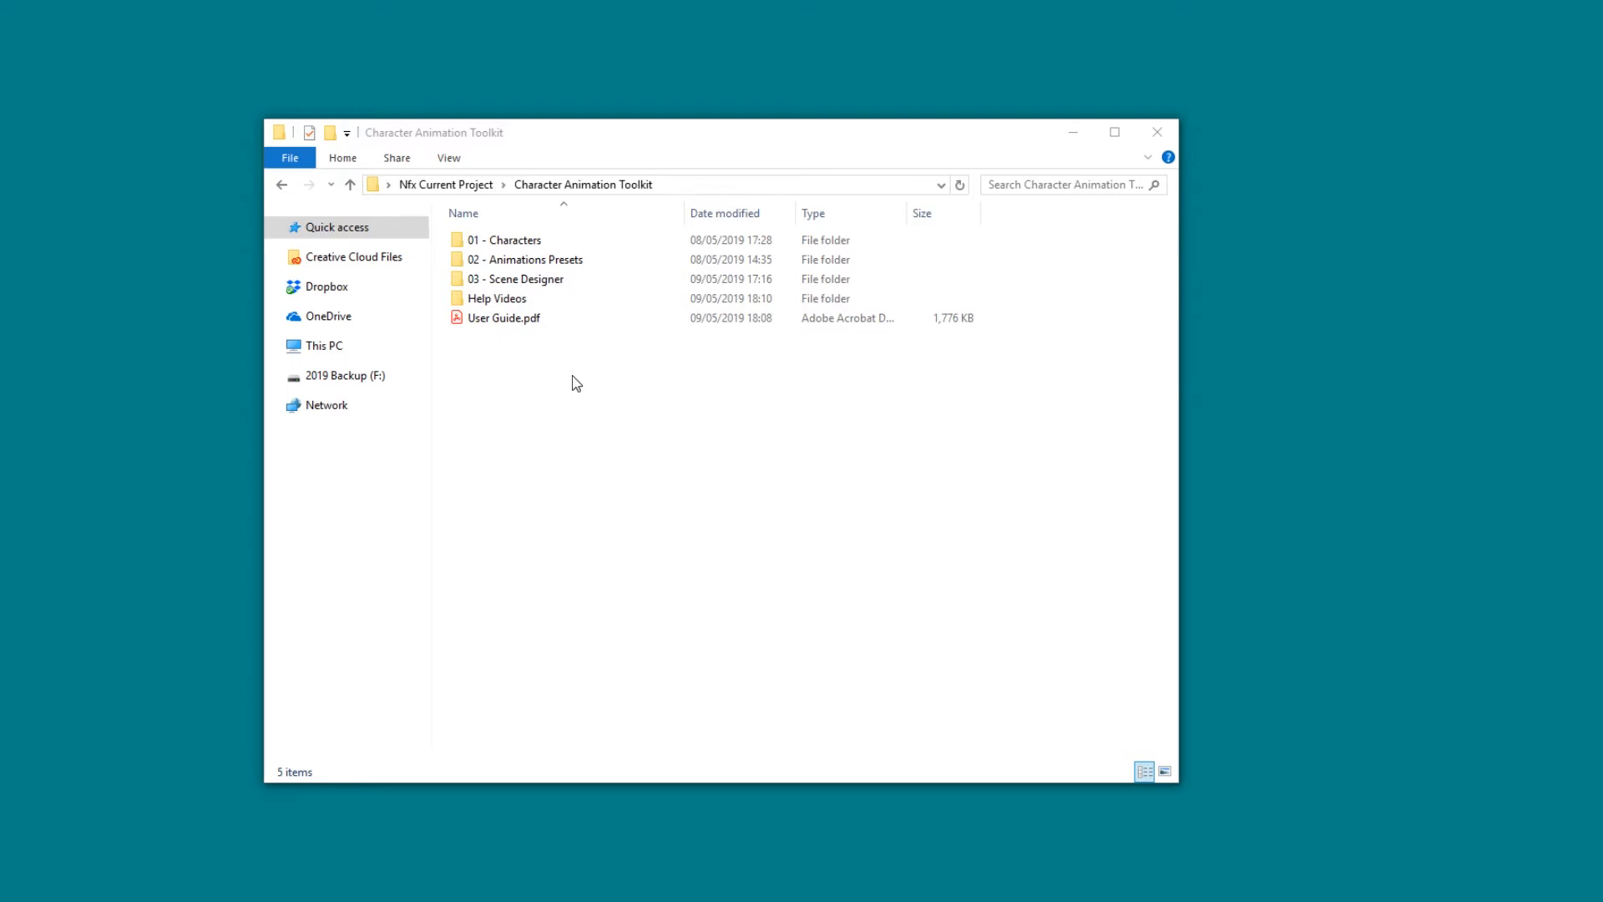
pyautogui.moveTo(551, 374)
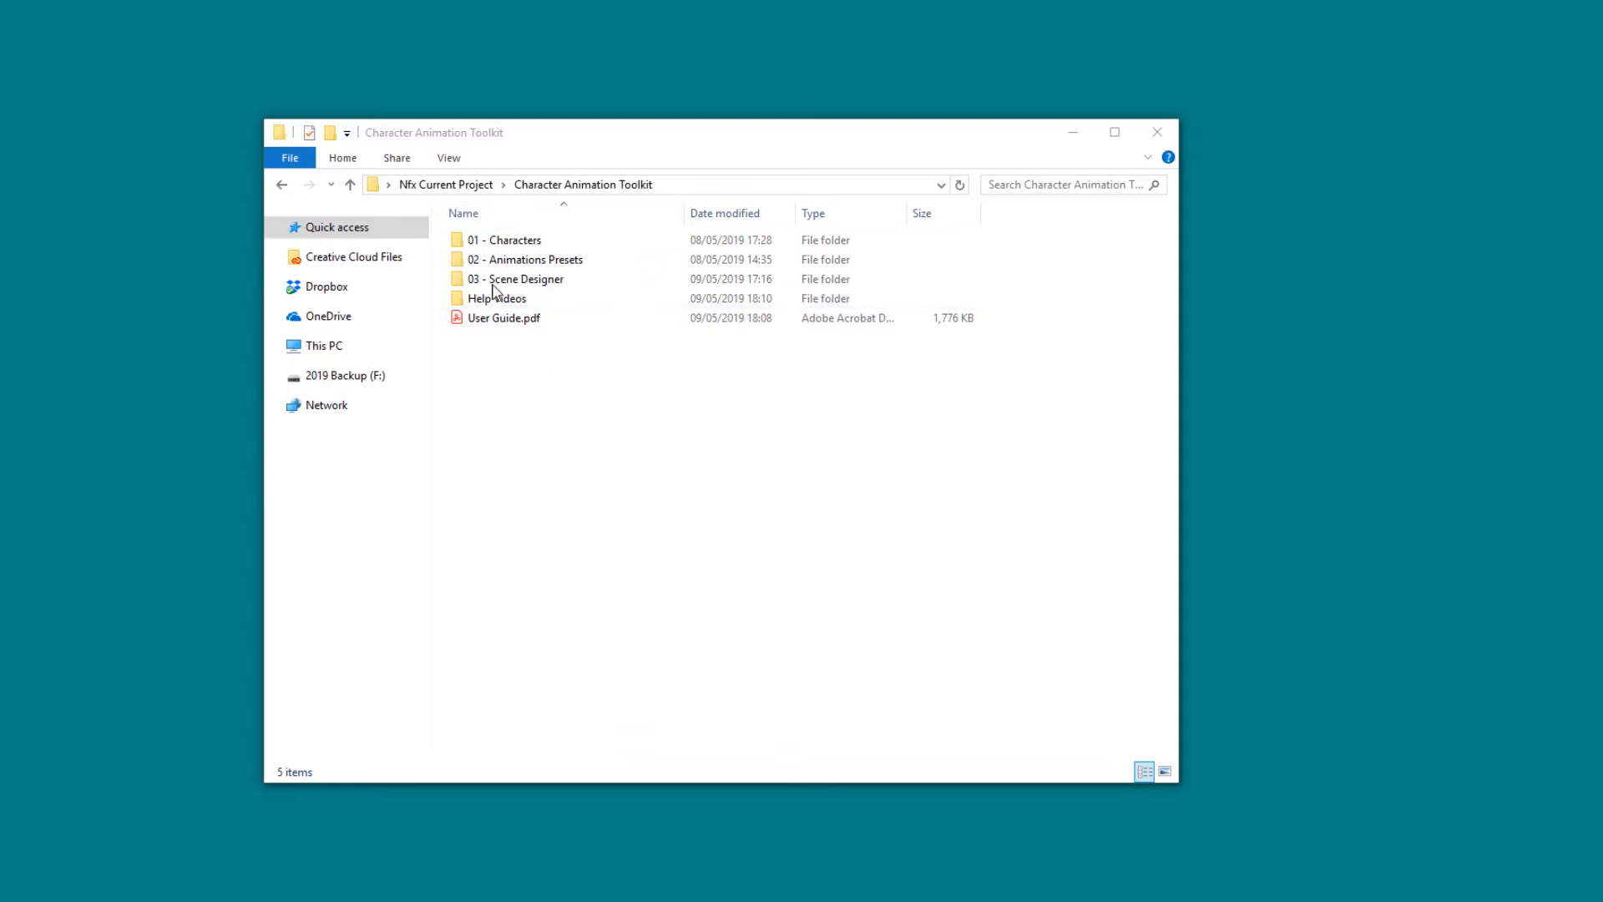
pyautogui.moveTo(532, 387)
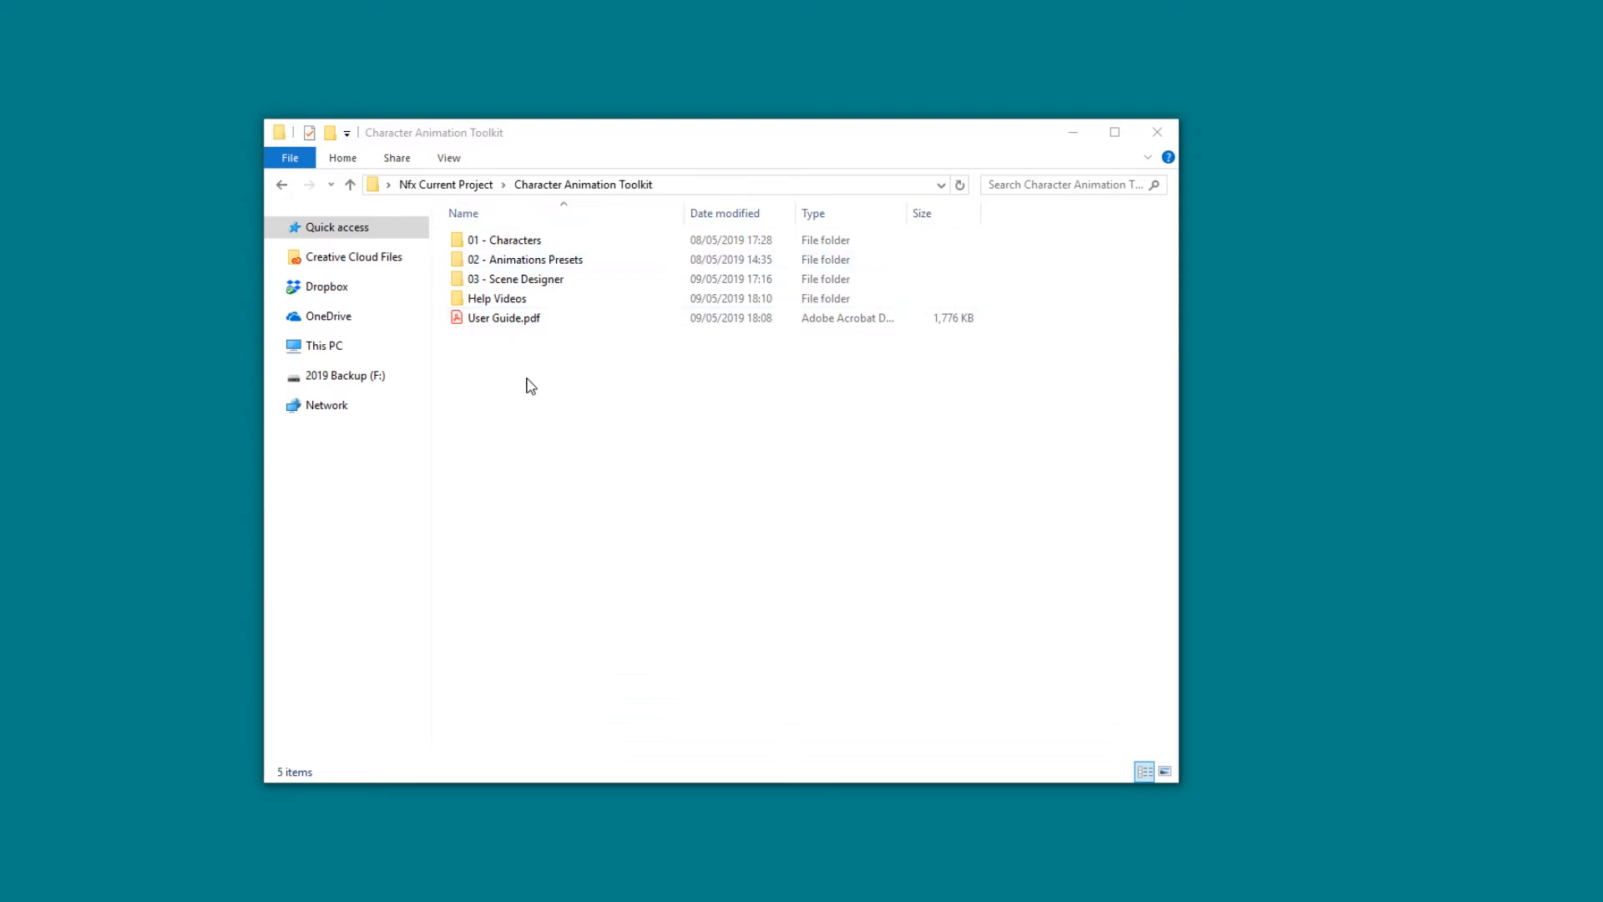
pyautogui.moveTo(538, 410)
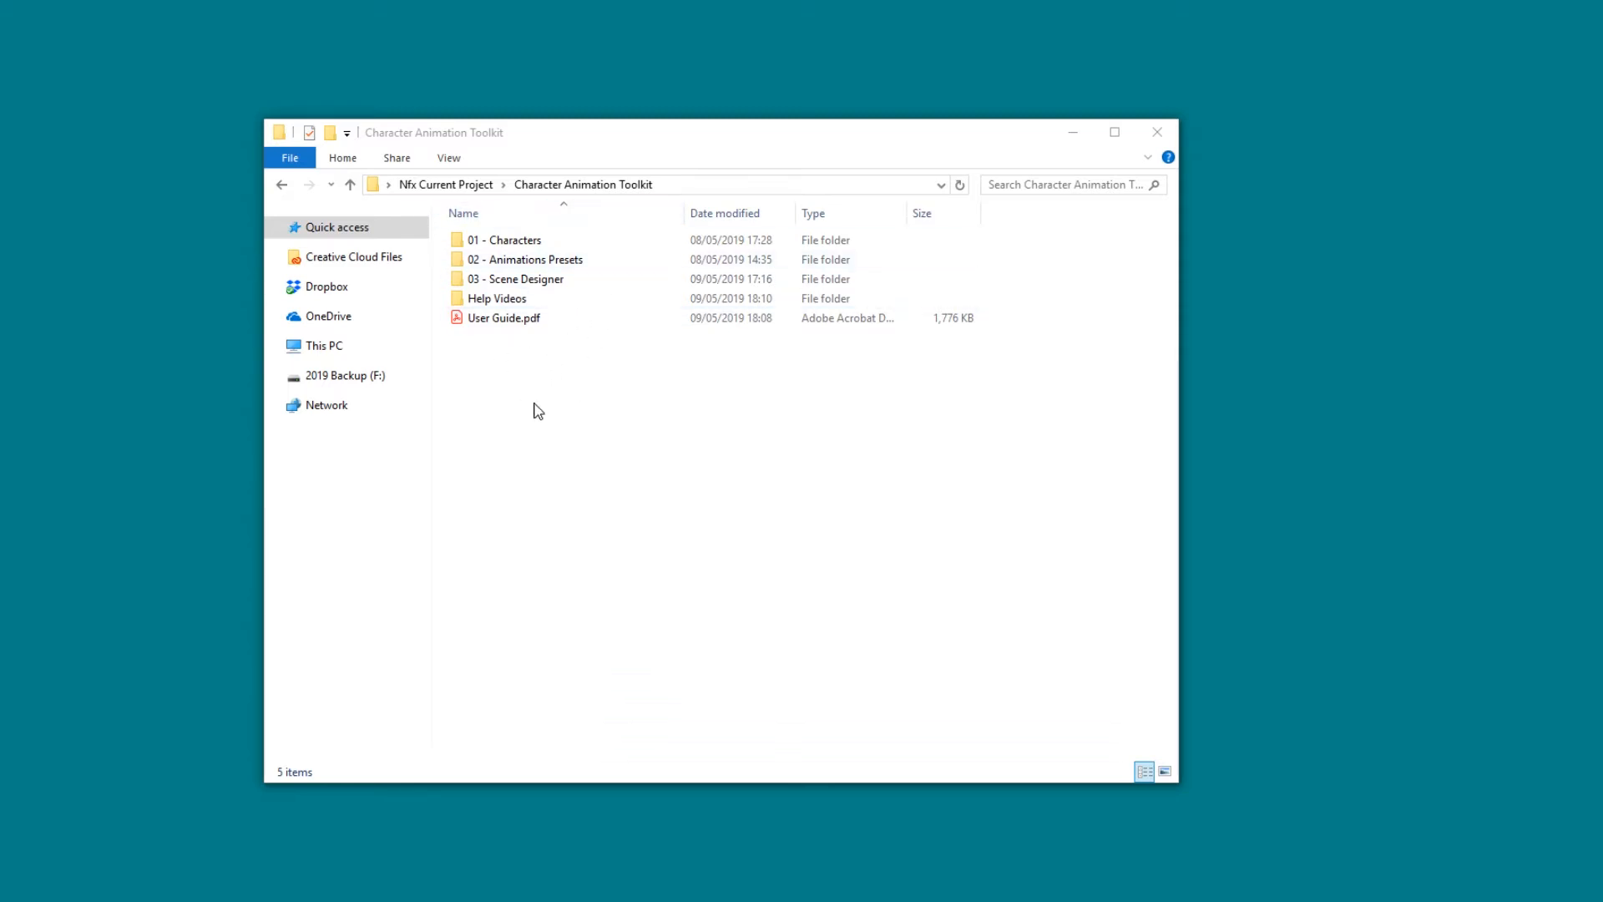
pyautogui.moveTo(570, 375)
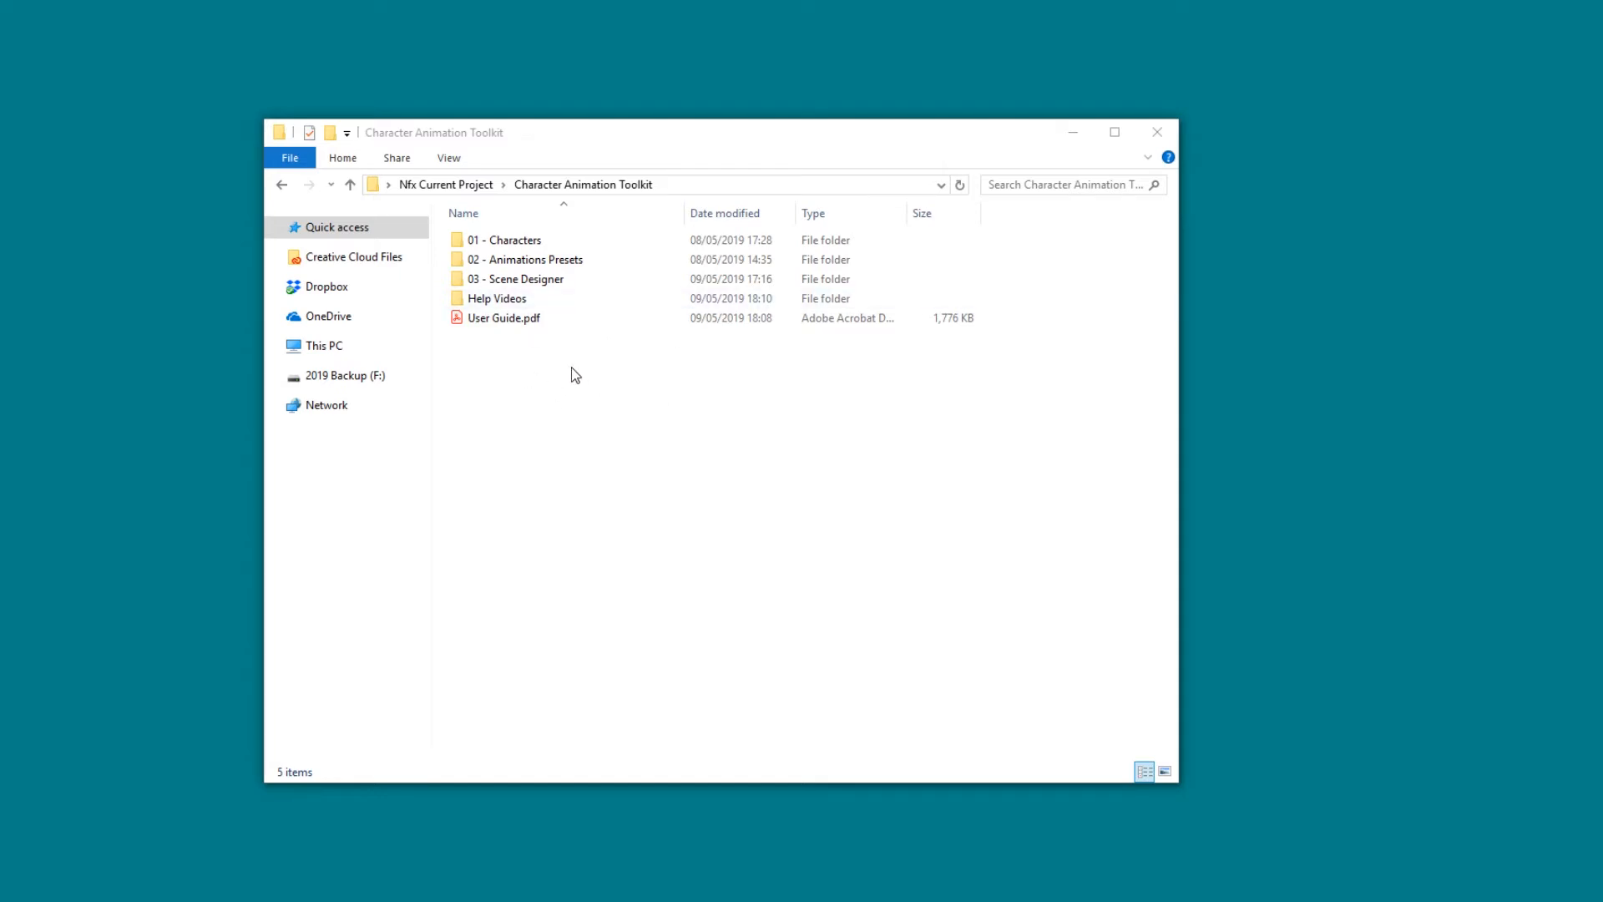
pyautogui.moveTo(511, 213)
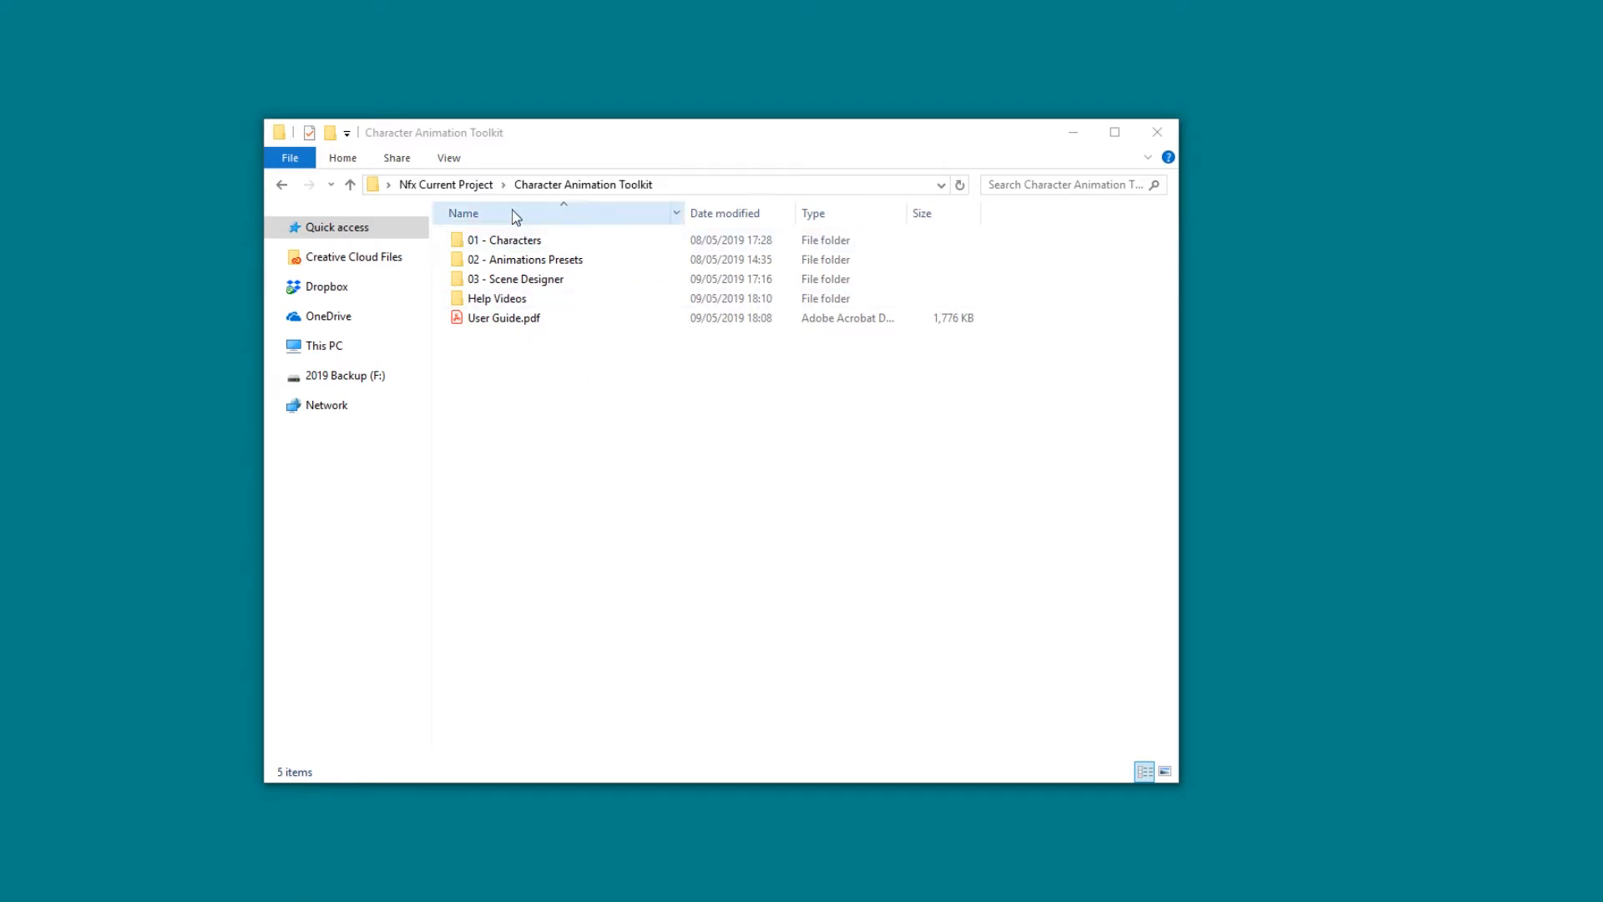
# Step: Highlight the toolkit's items in turn: 02 - Animations Presets, 03 - Scene Designer, Help Videos, User Guide.pdf
pyautogui.click(524, 259)
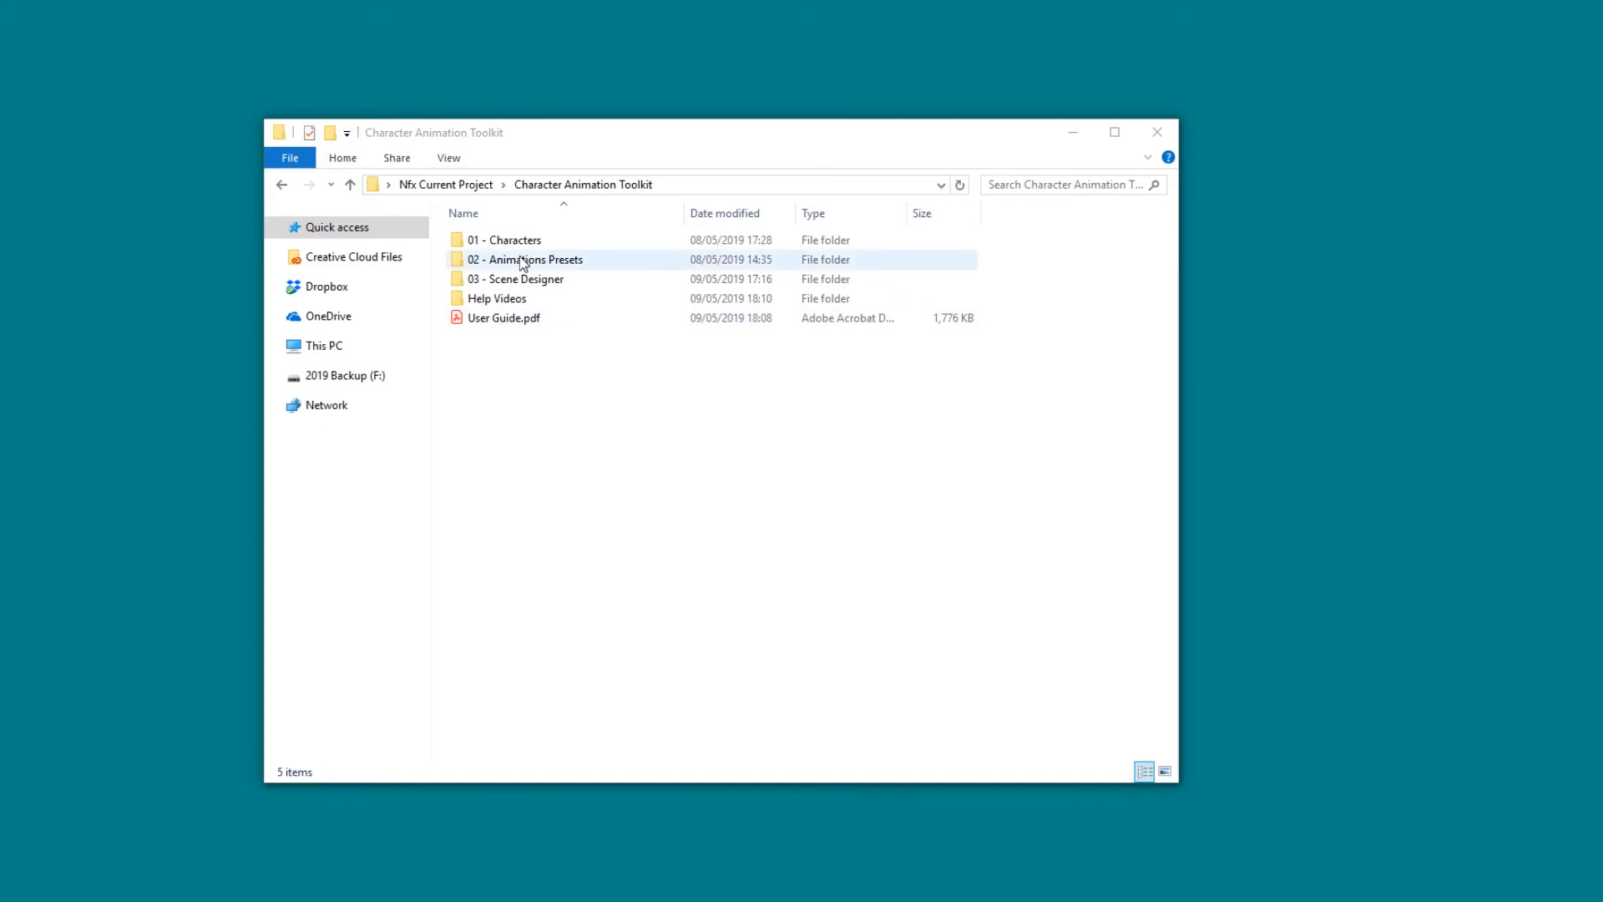
pyautogui.click(526, 259)
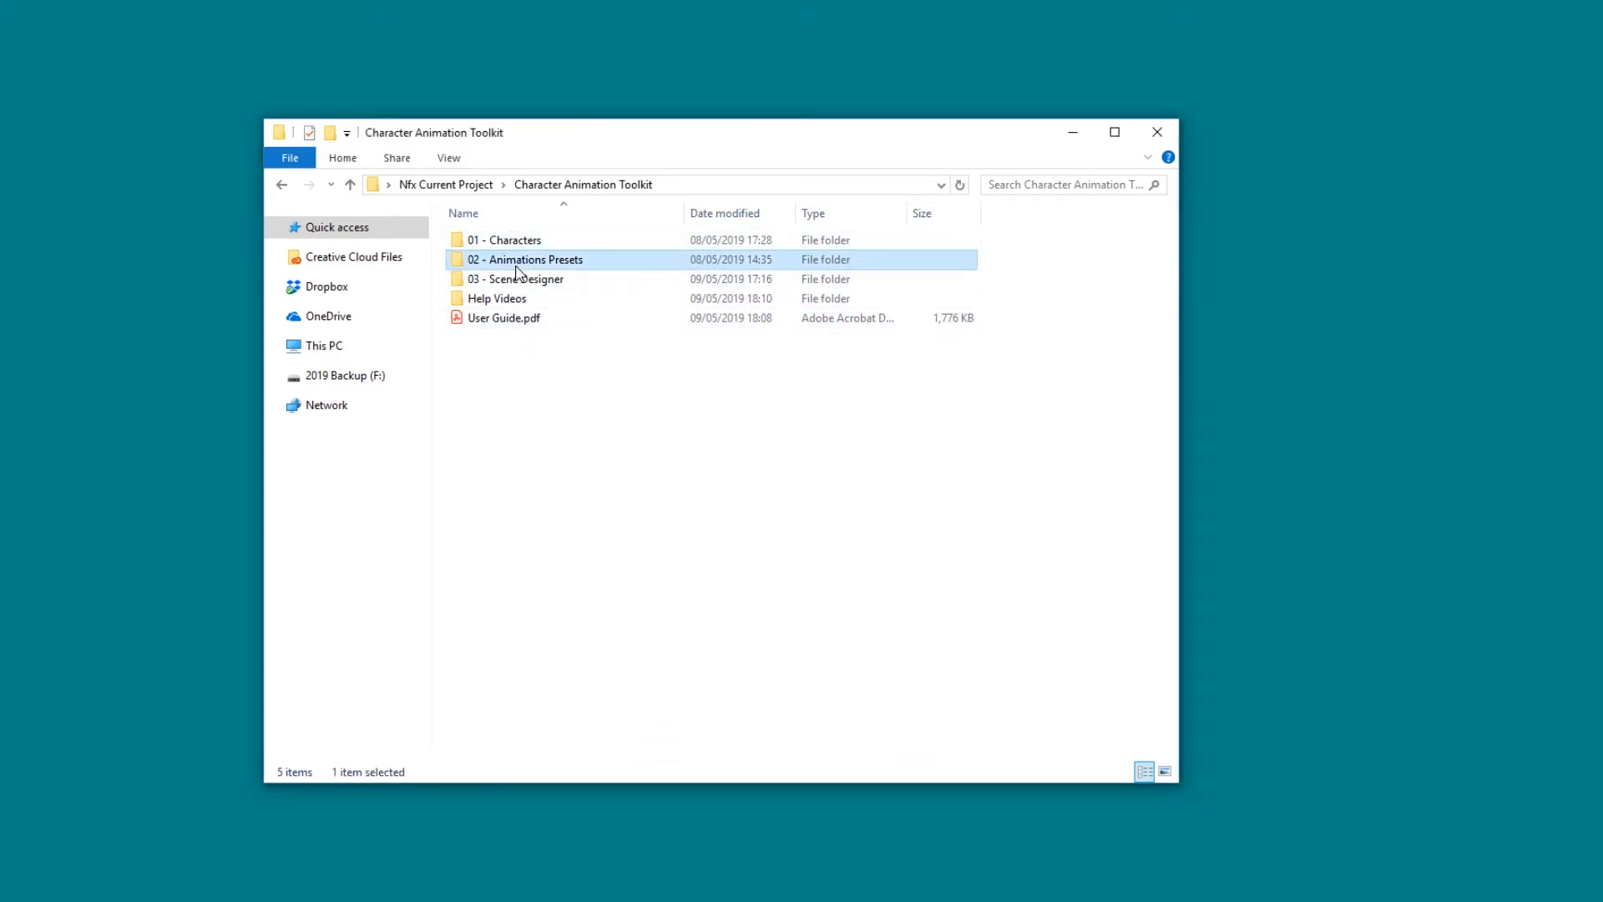
pyautogui.click(516, 278)
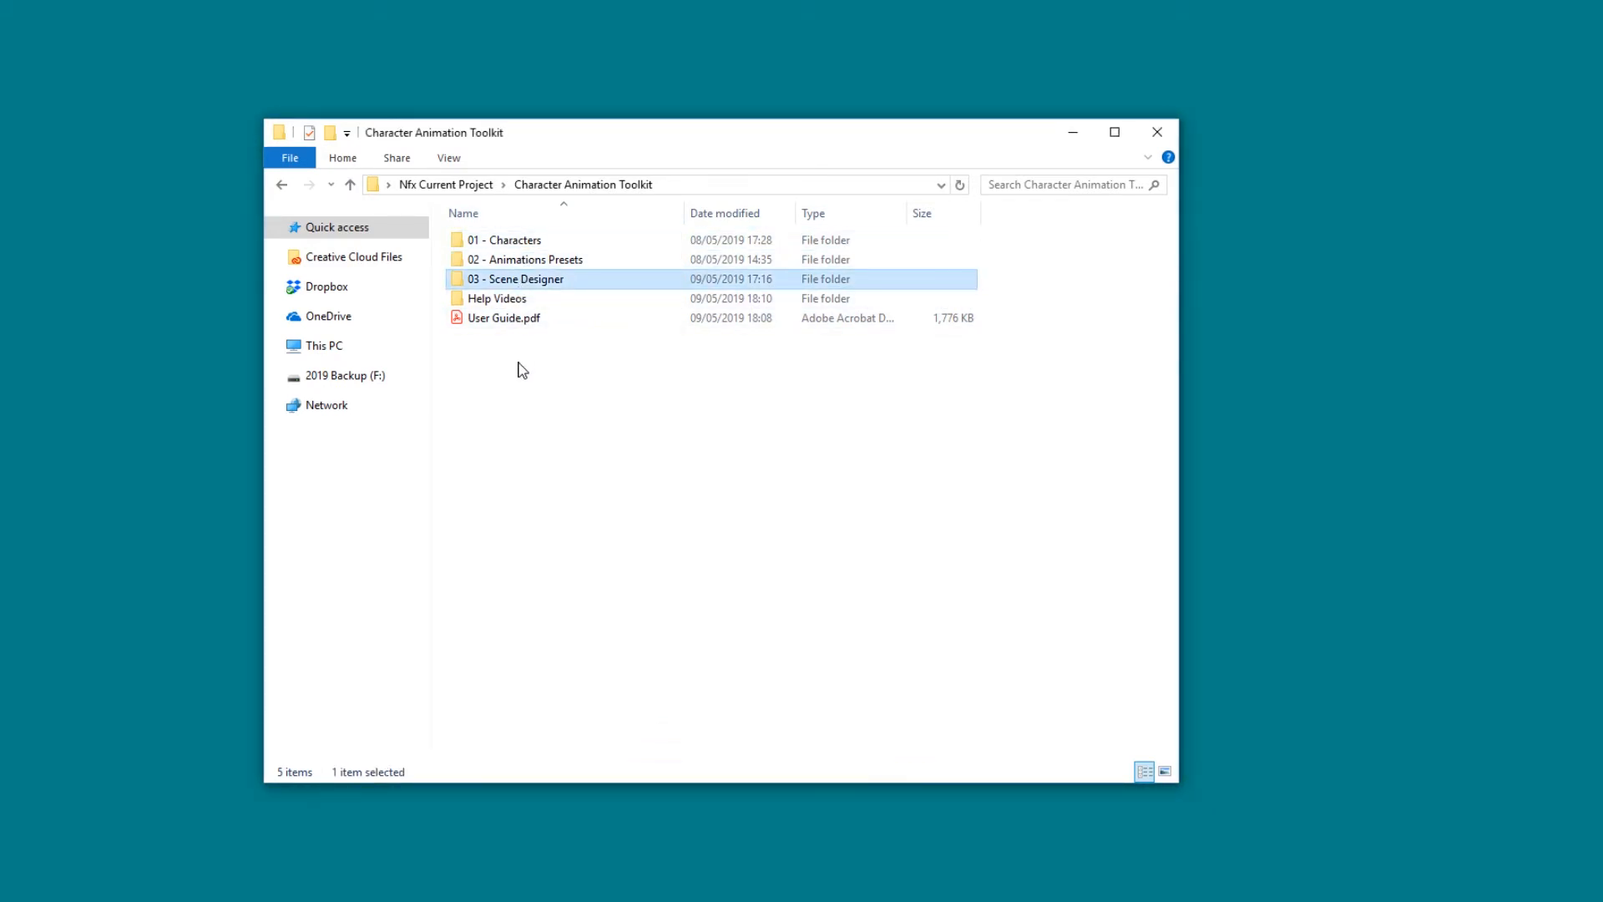
pyautogui.click(497, 297)
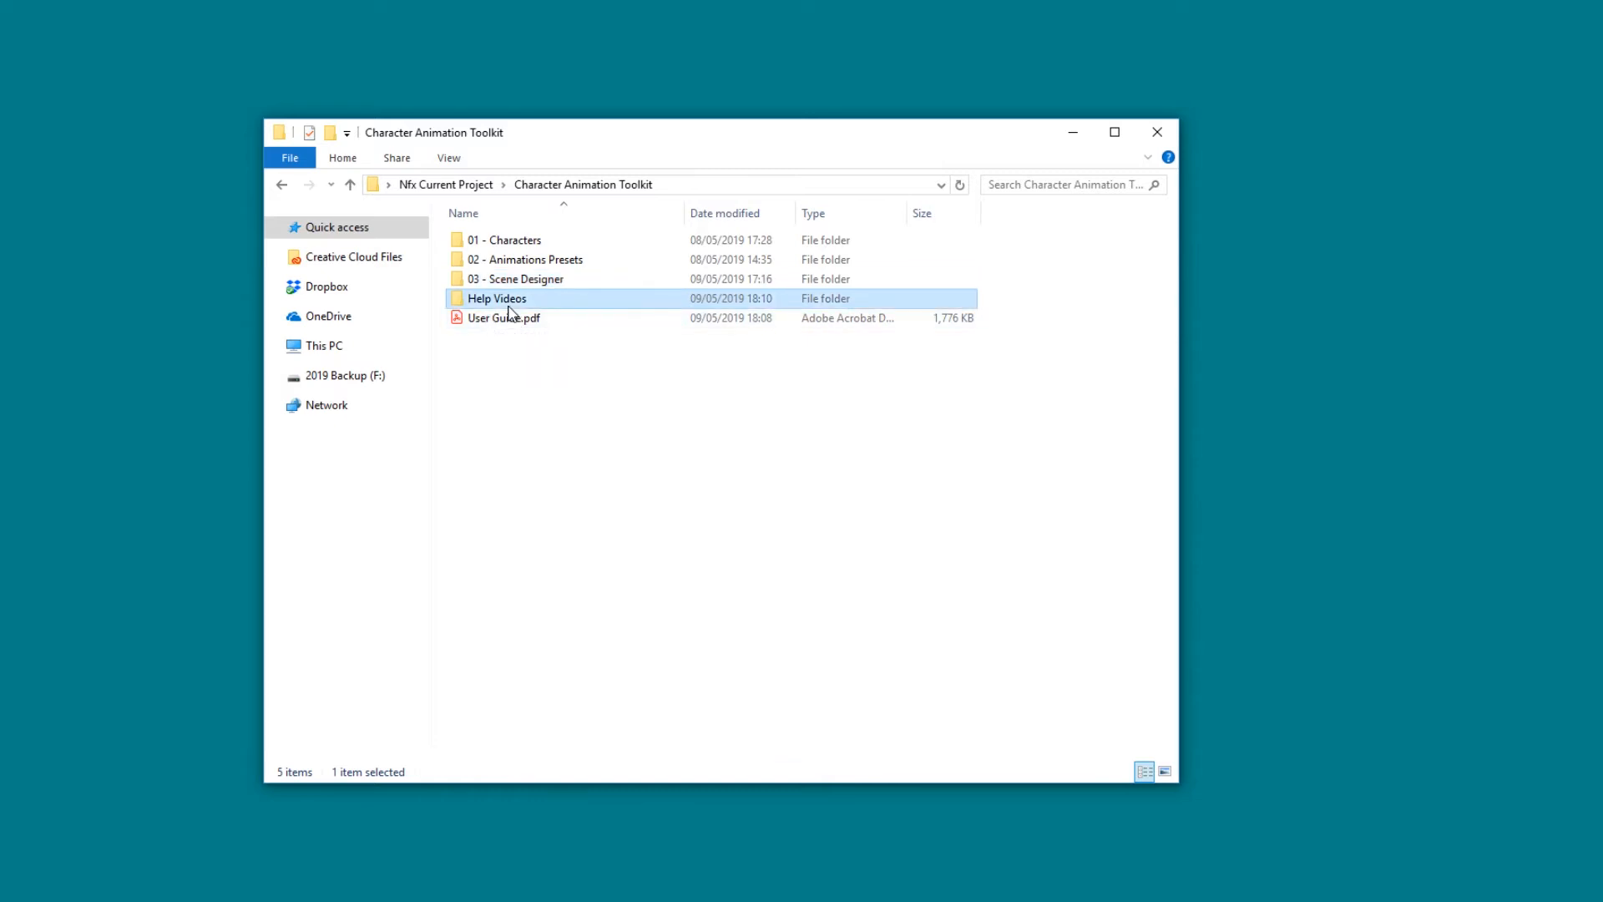
pyautogui.click(503, 318)
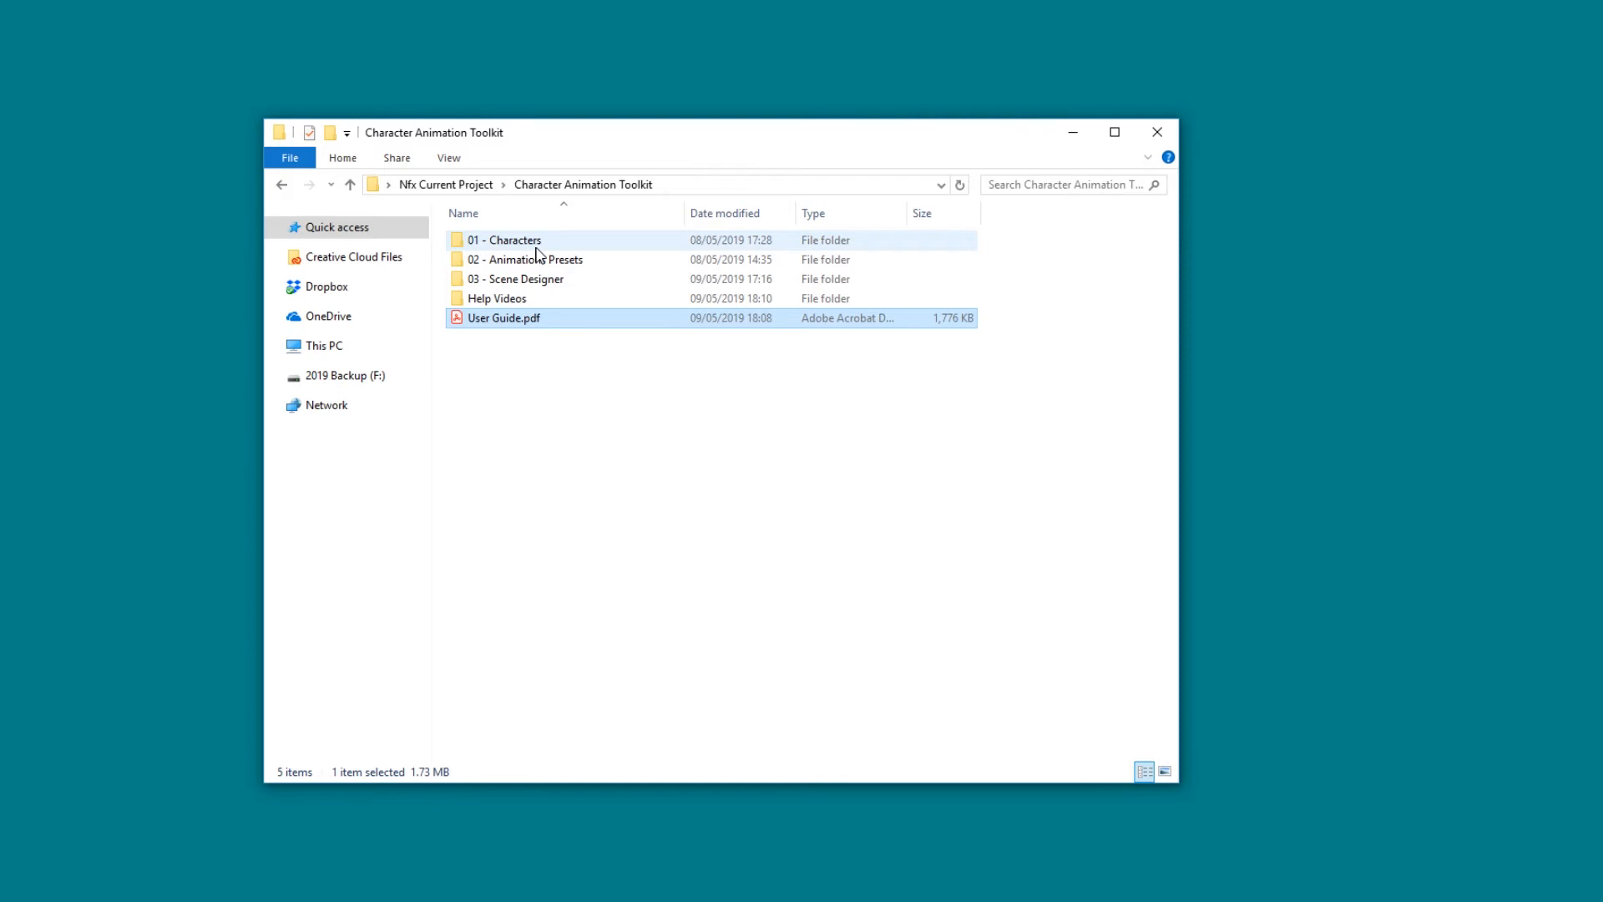
# Step: Open 01 - Characters and select Character Assets, then Character Image Gallery
pyautogui.doubleClick(505, 240)
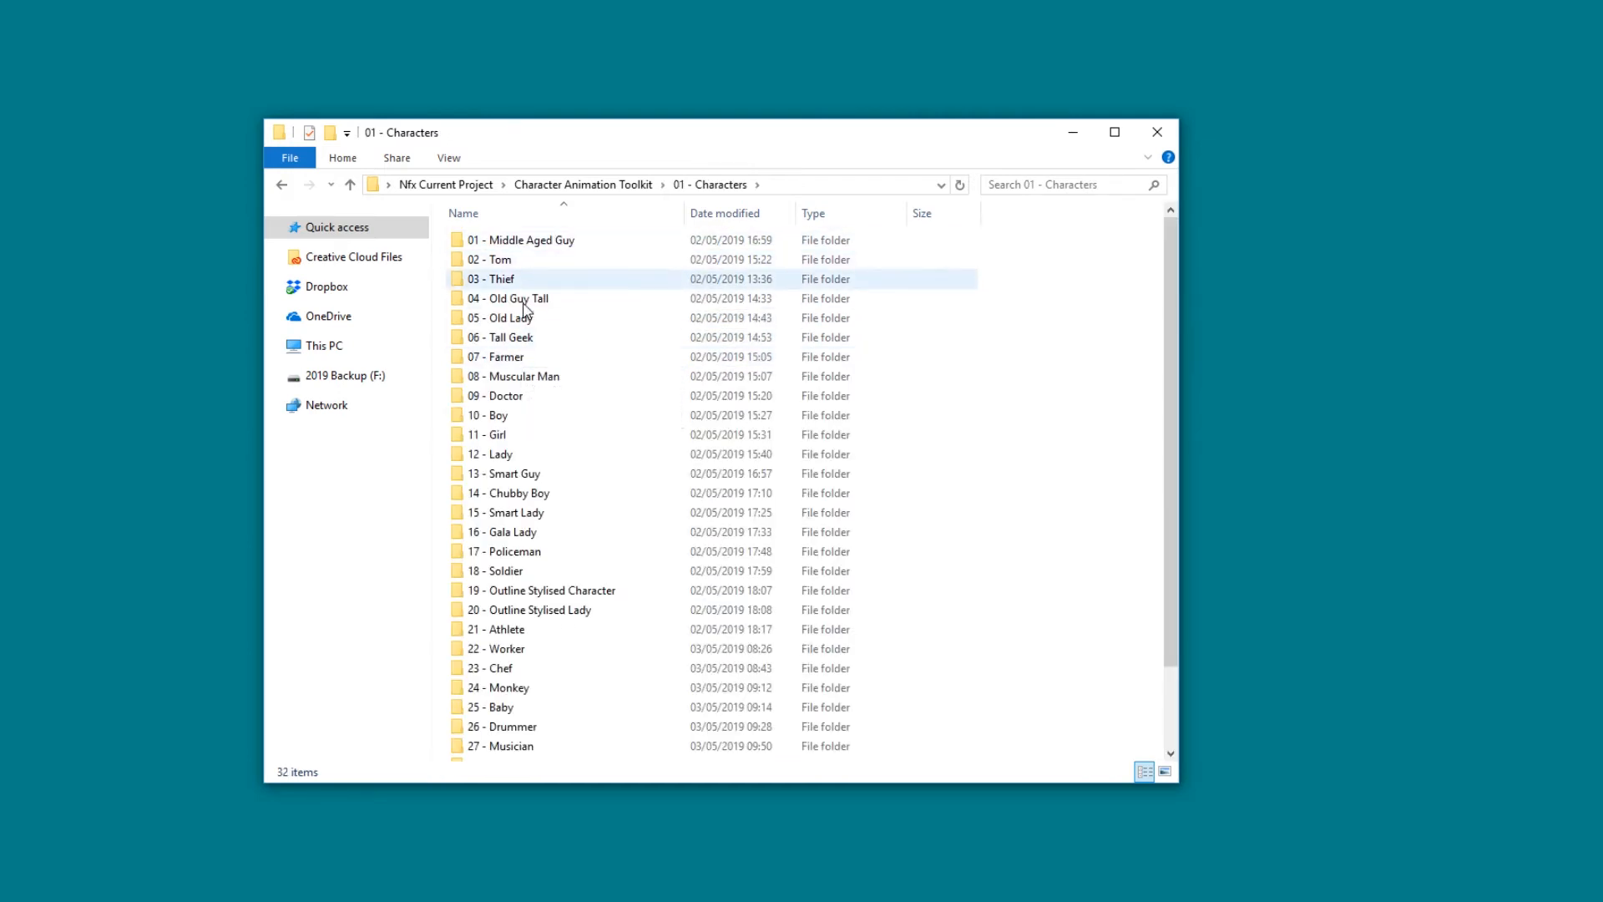
pyautogui.scroll(-3)
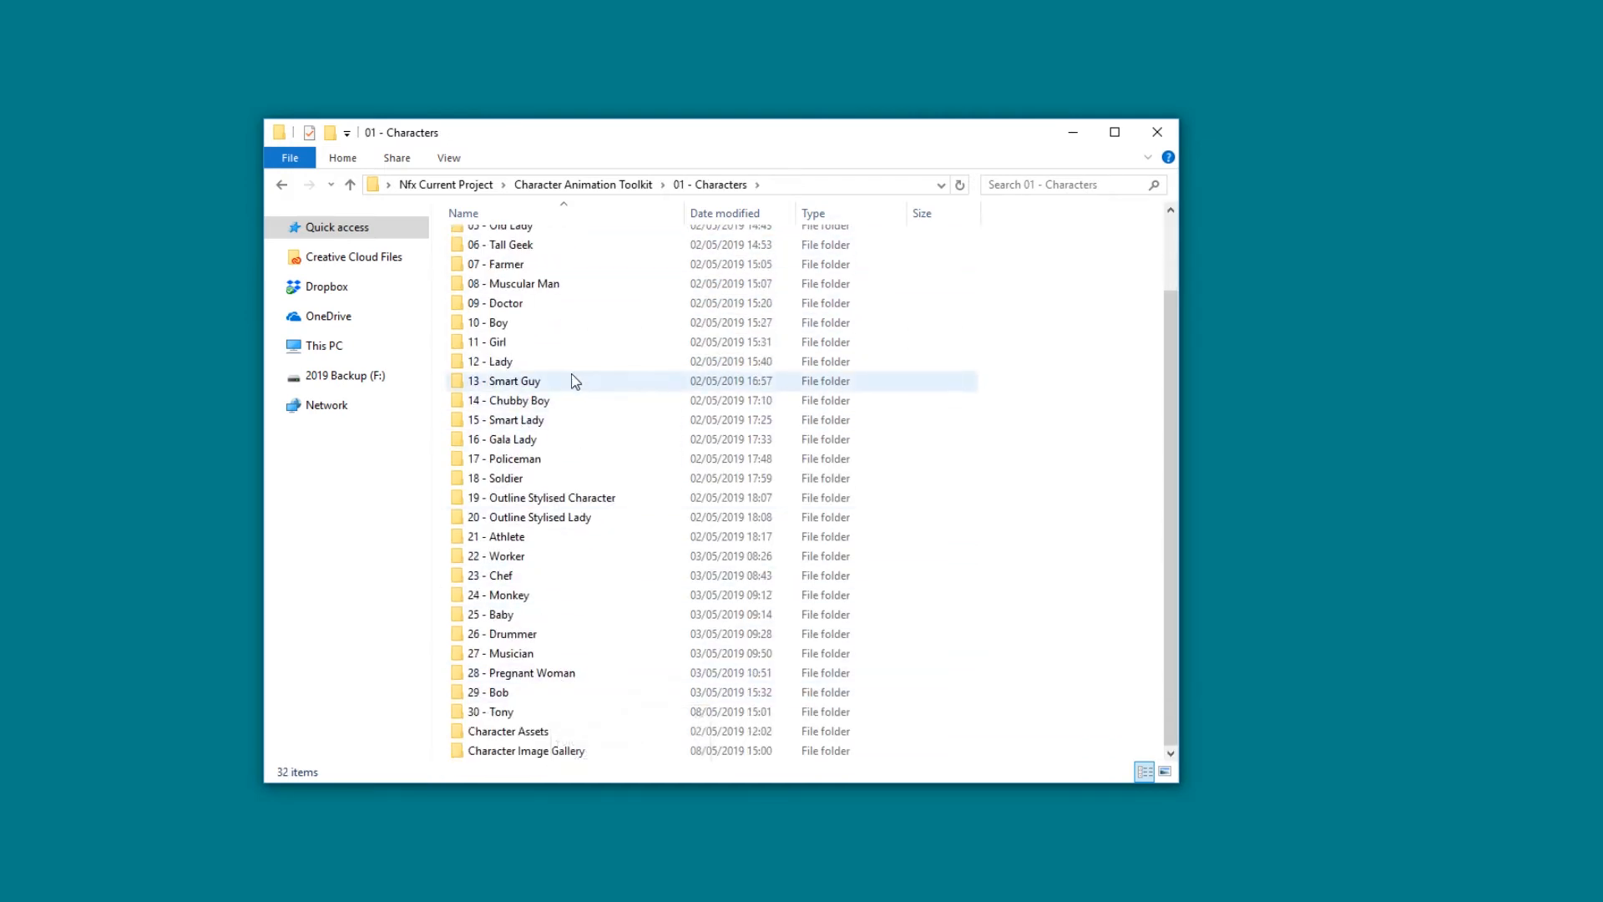
pyautogui.moveTo(508, 730)
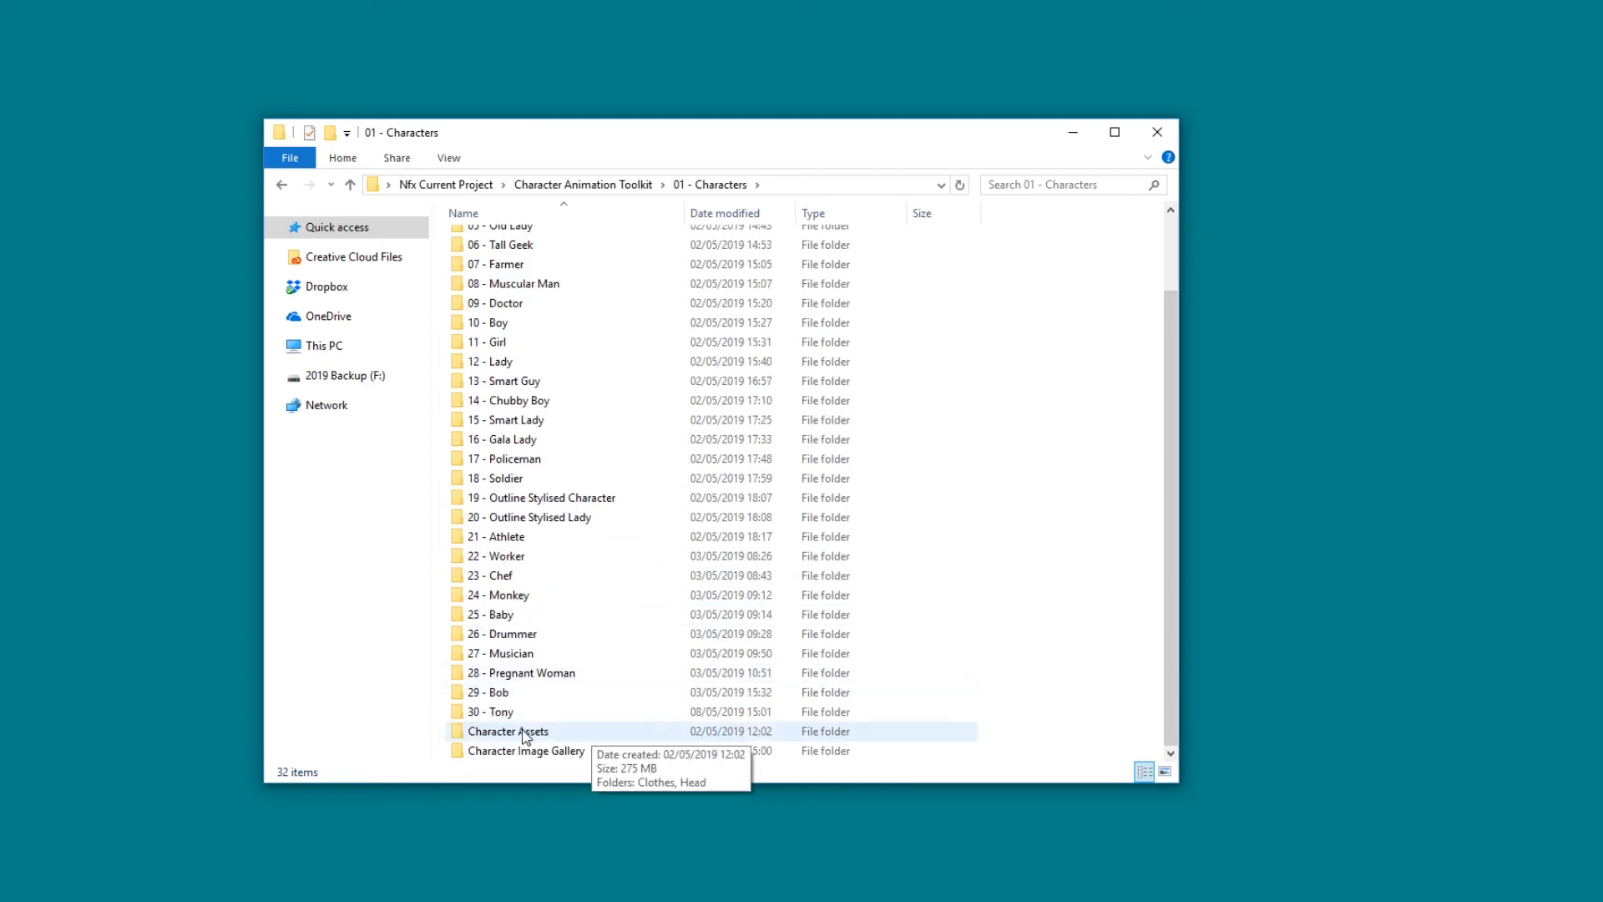
pyautogui.click(506, 730)
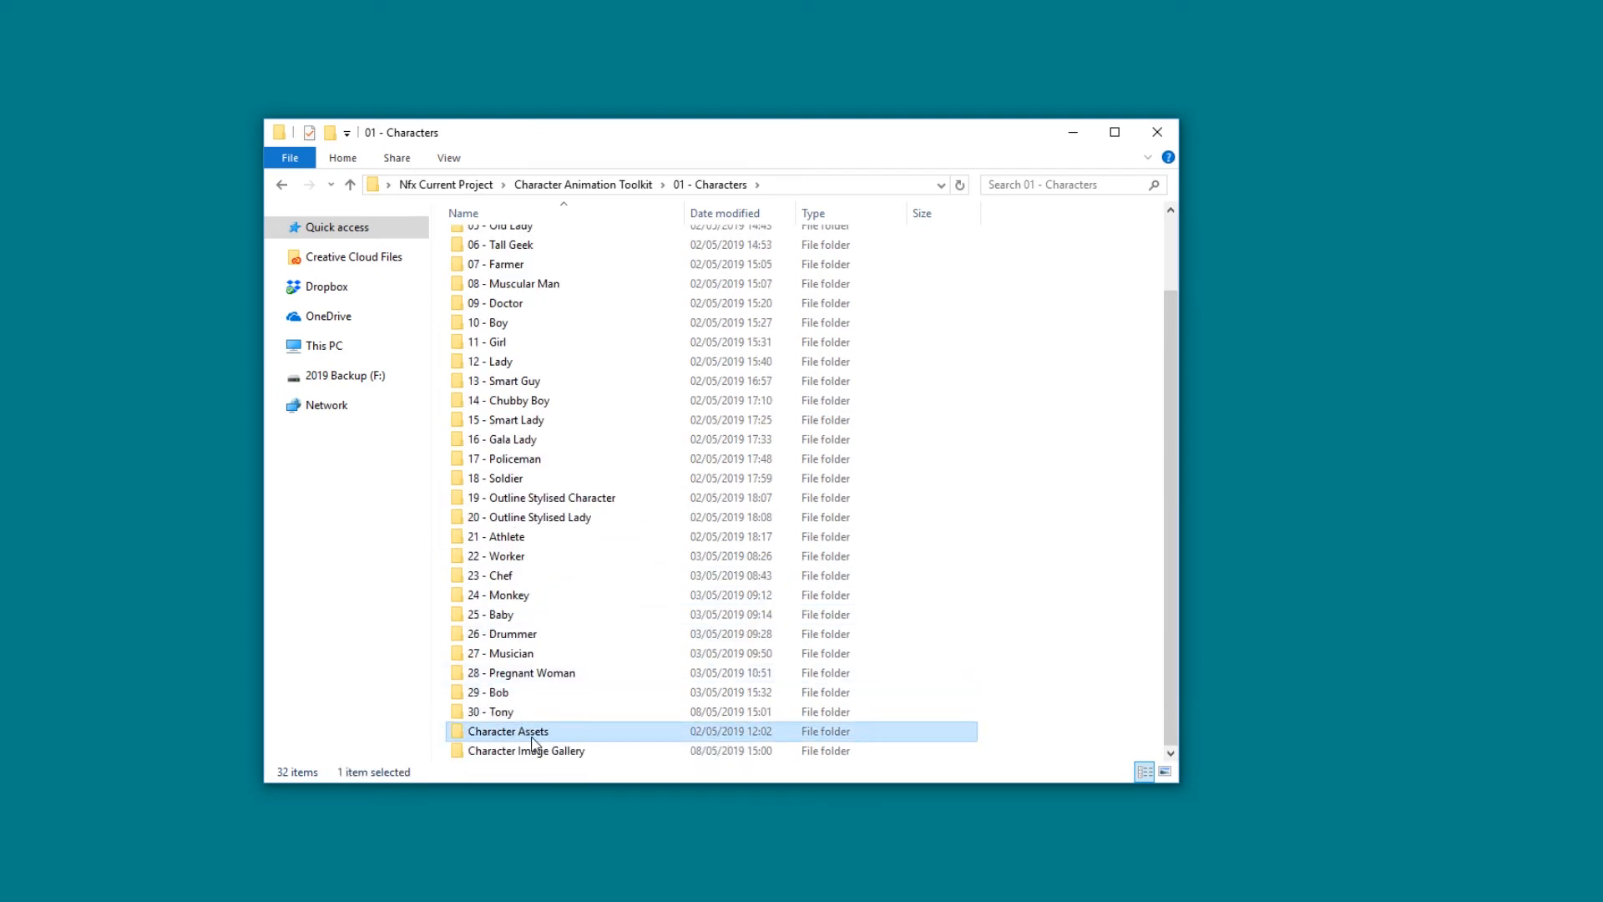
pyautogui.moveTo(531, 736)
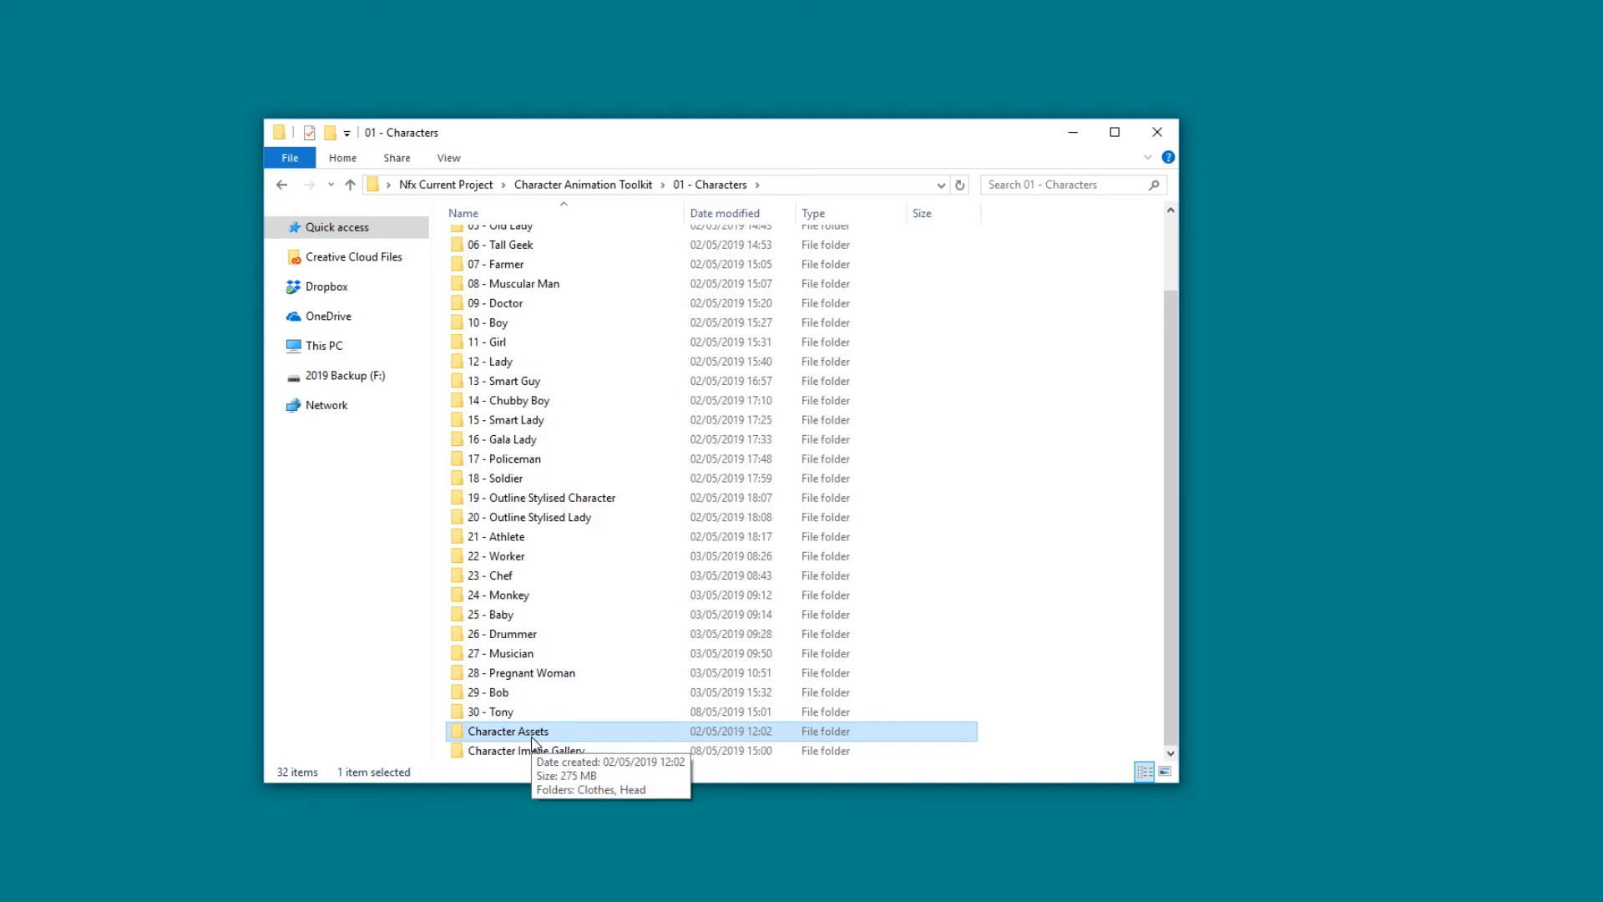
pyautogui.moveTo(424, 711)
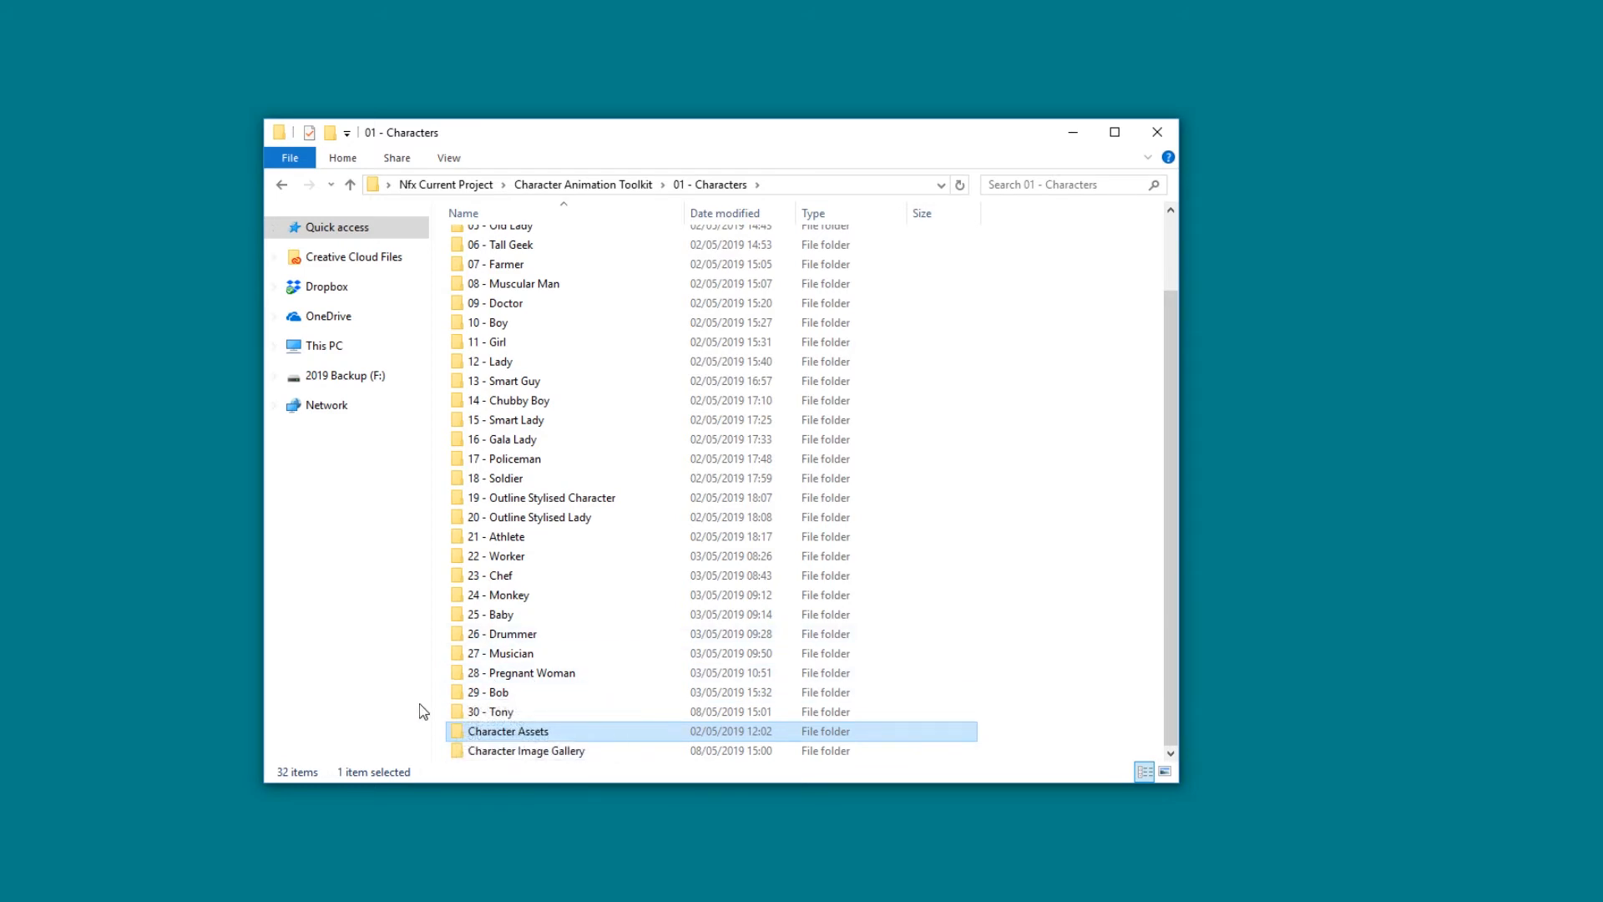
pyautogui.moveTo(522, 737)
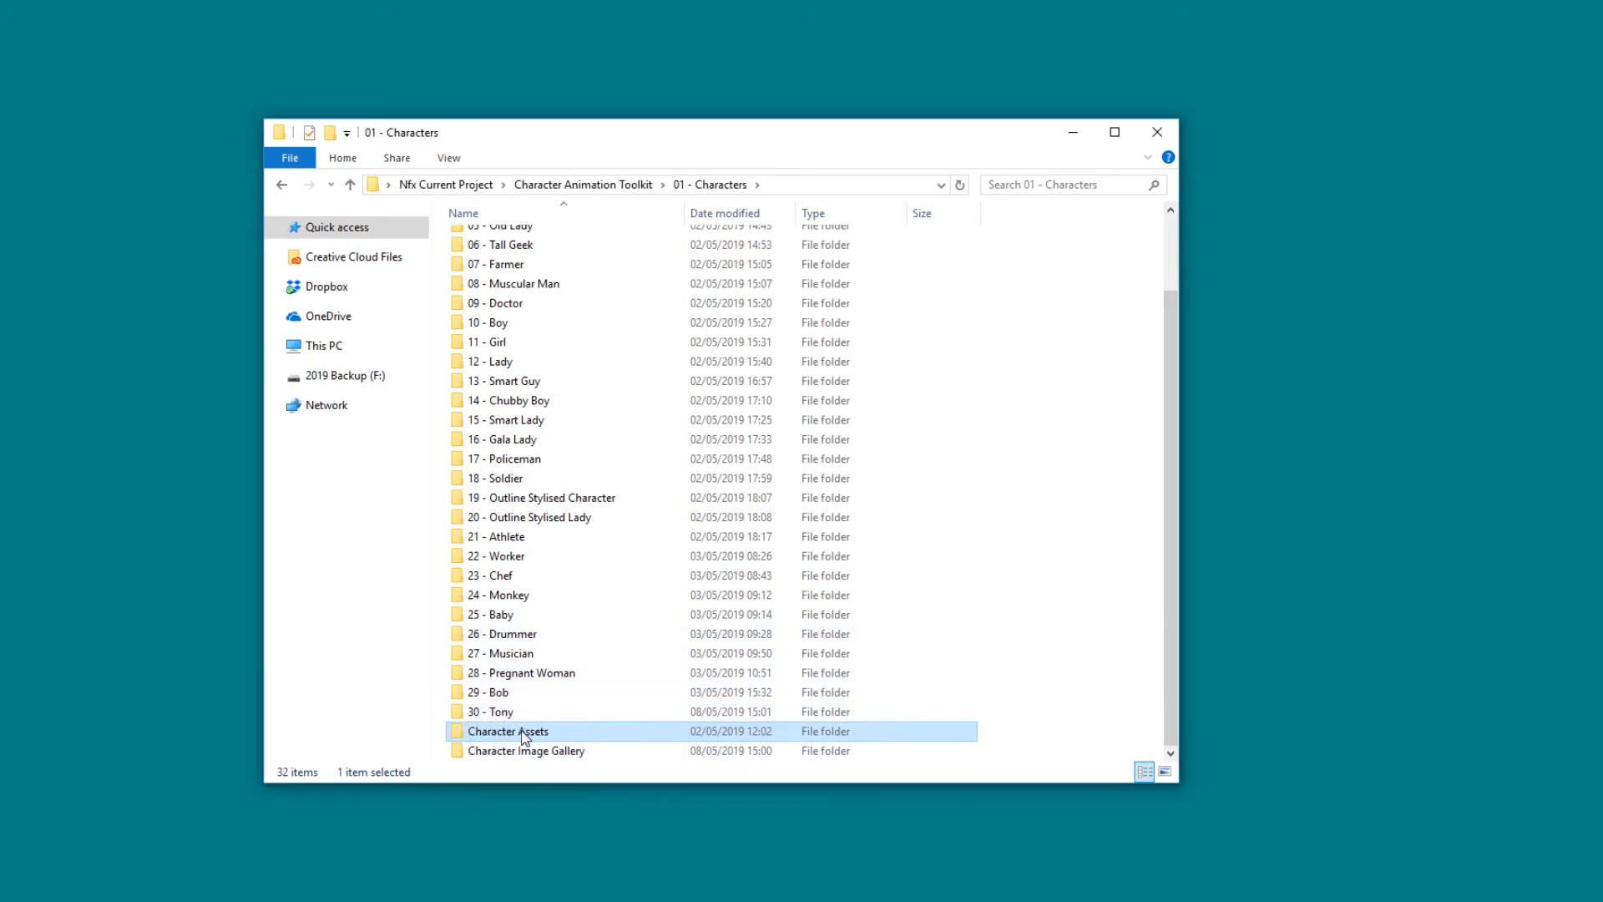
pyautogui.click(528, 750)
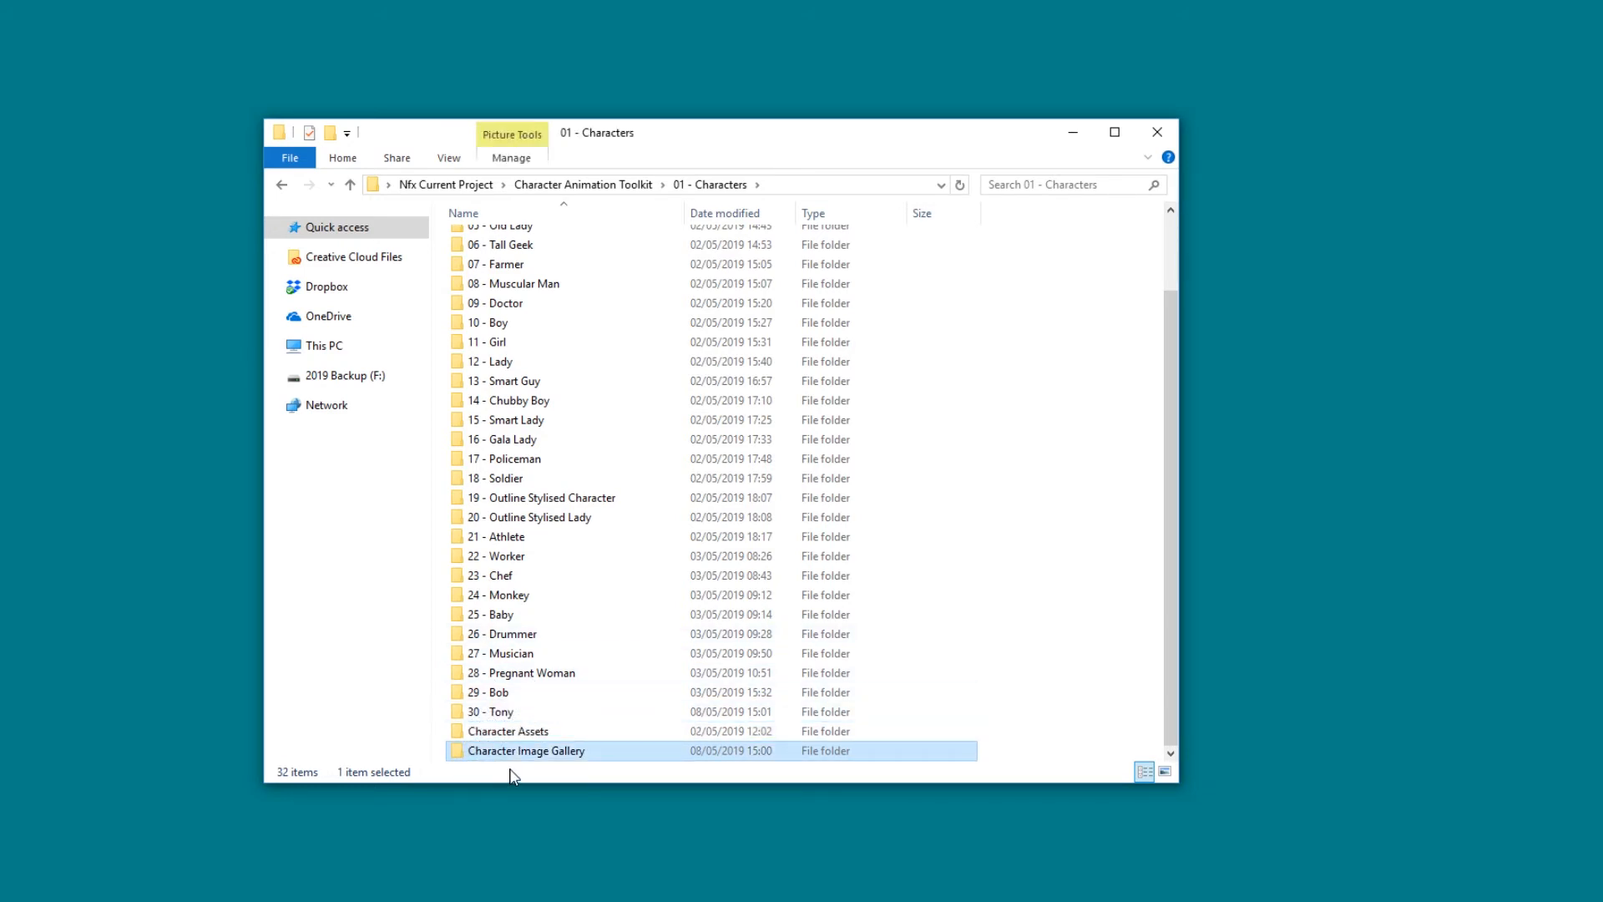
# Step: Open Character Image Gallery and view Character 04.png and the next image in the photo viewer
pyautogui.doubleClick(526, 751)
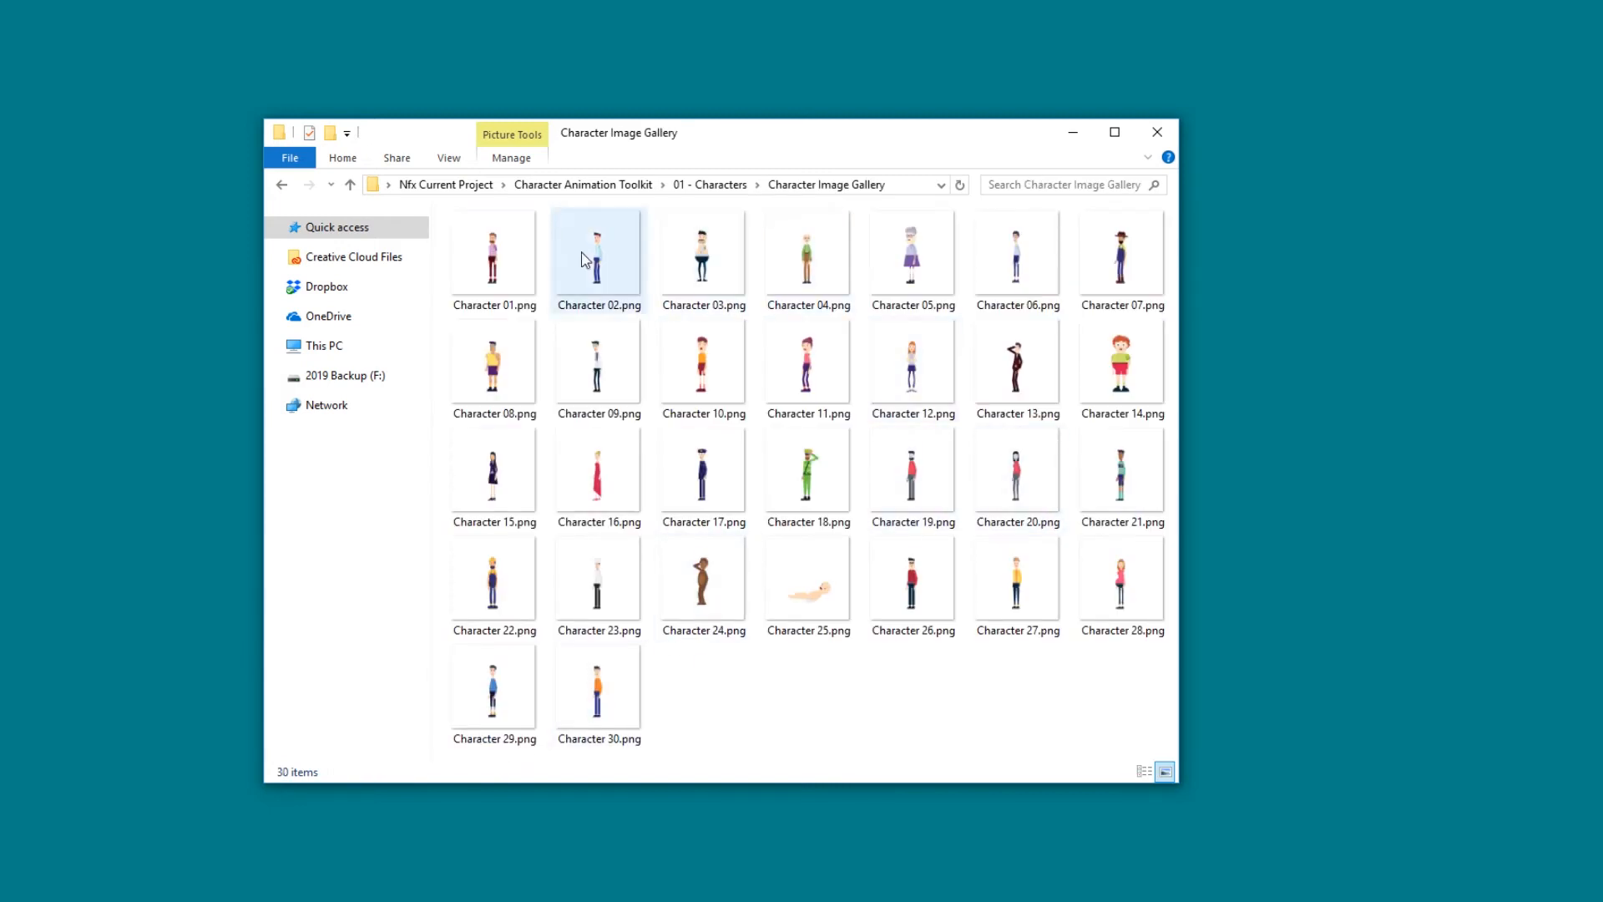
pyautogui.click(841, 690)
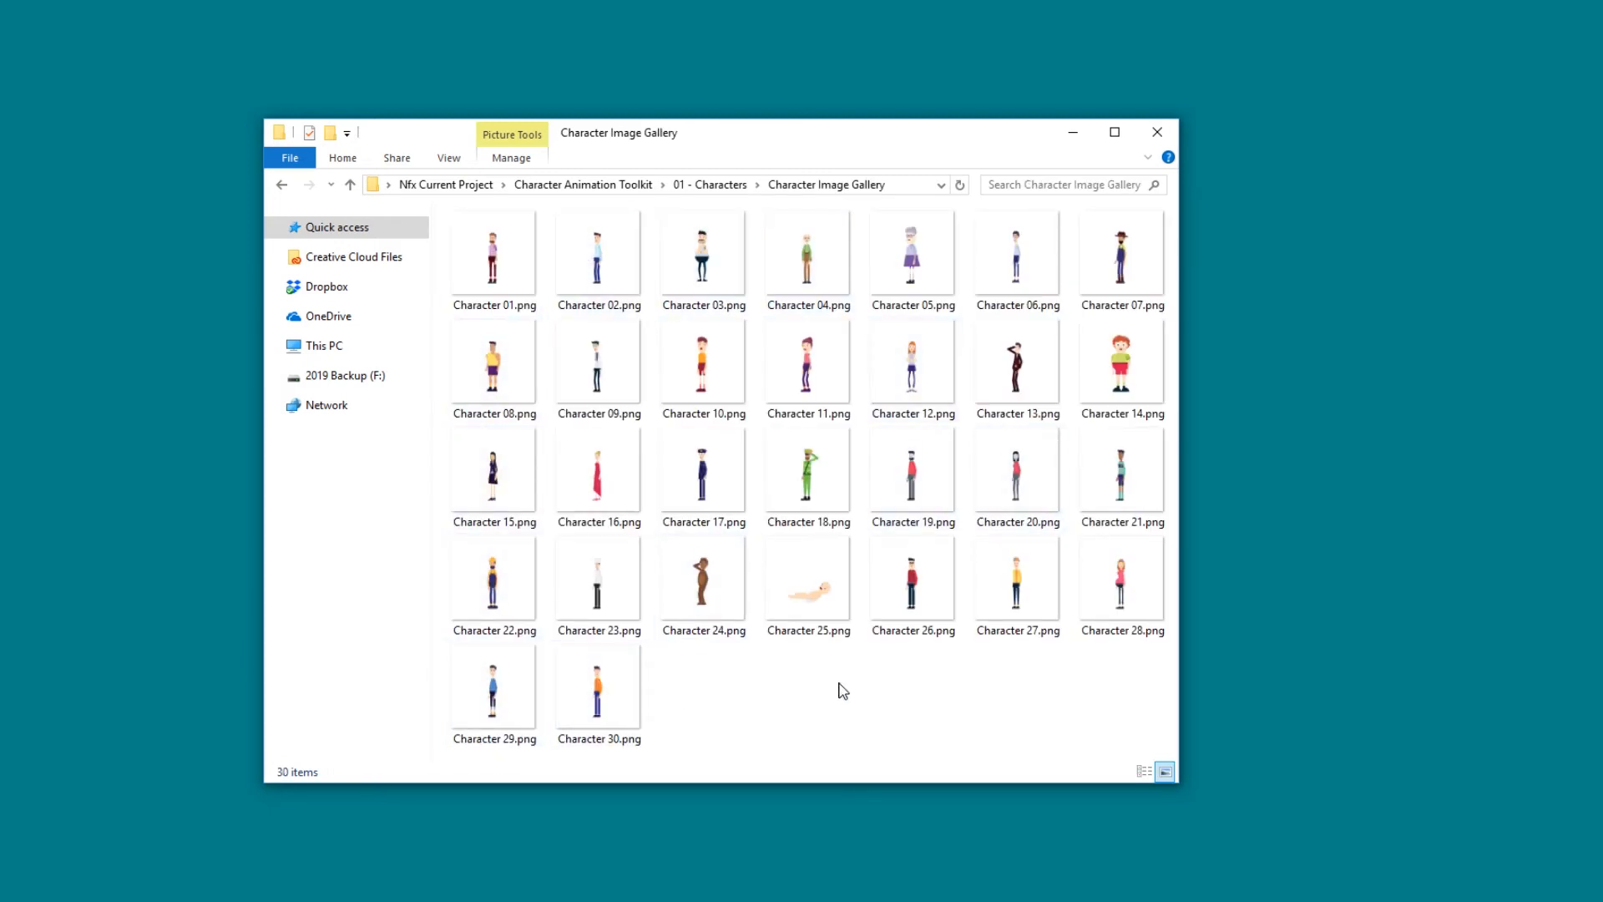
pyautogui.click(807, 254)
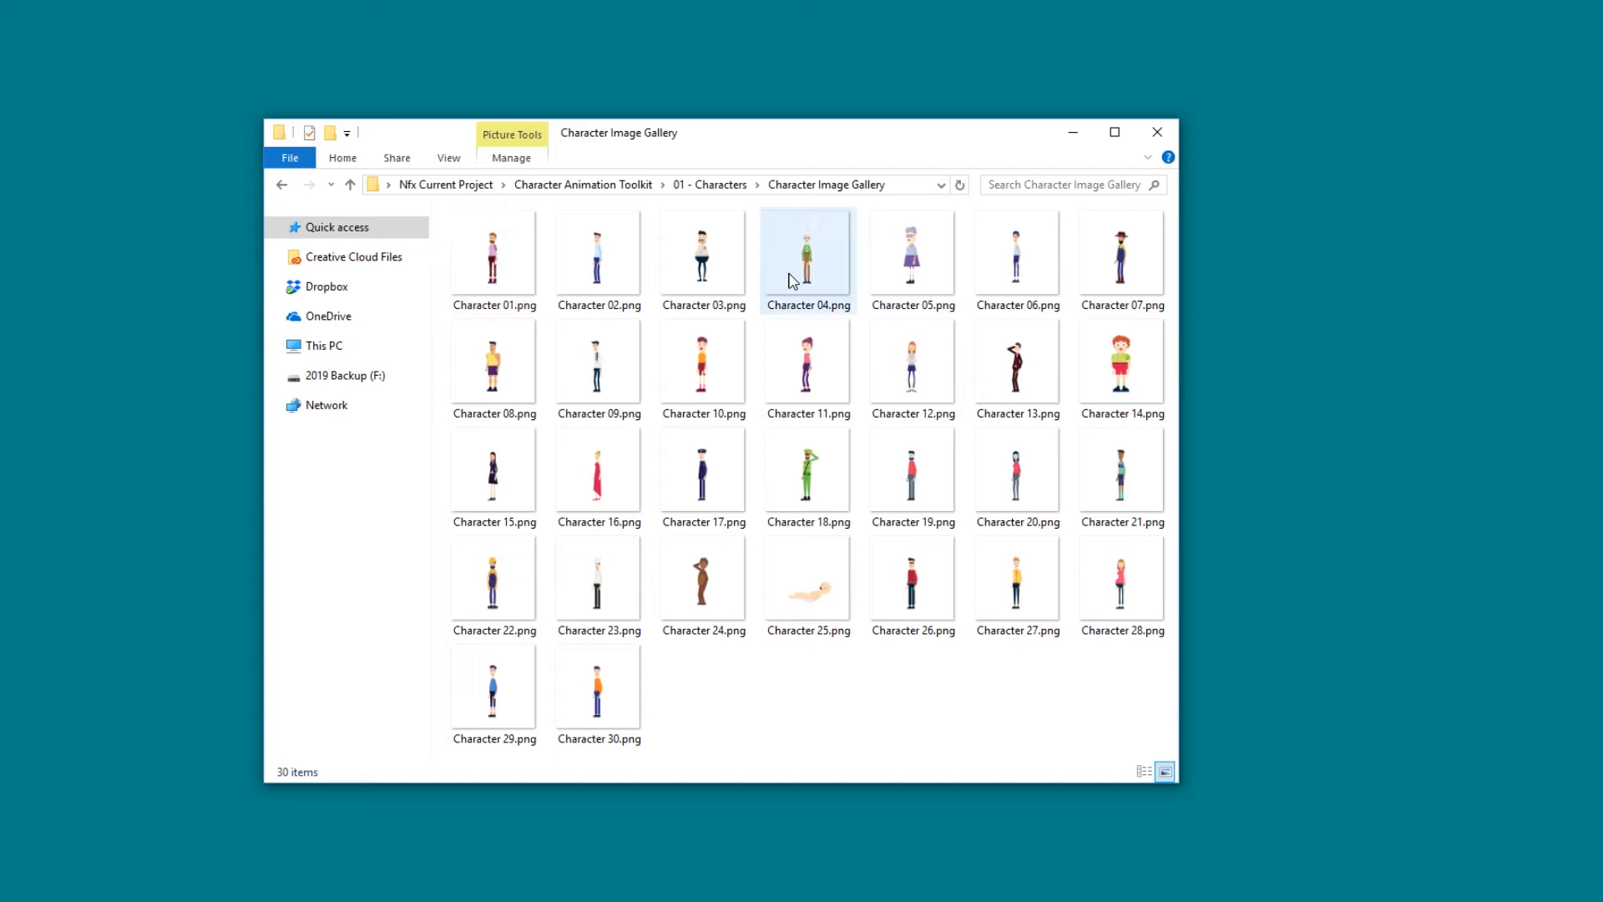
pyautogui.doubleClick(807, 254)
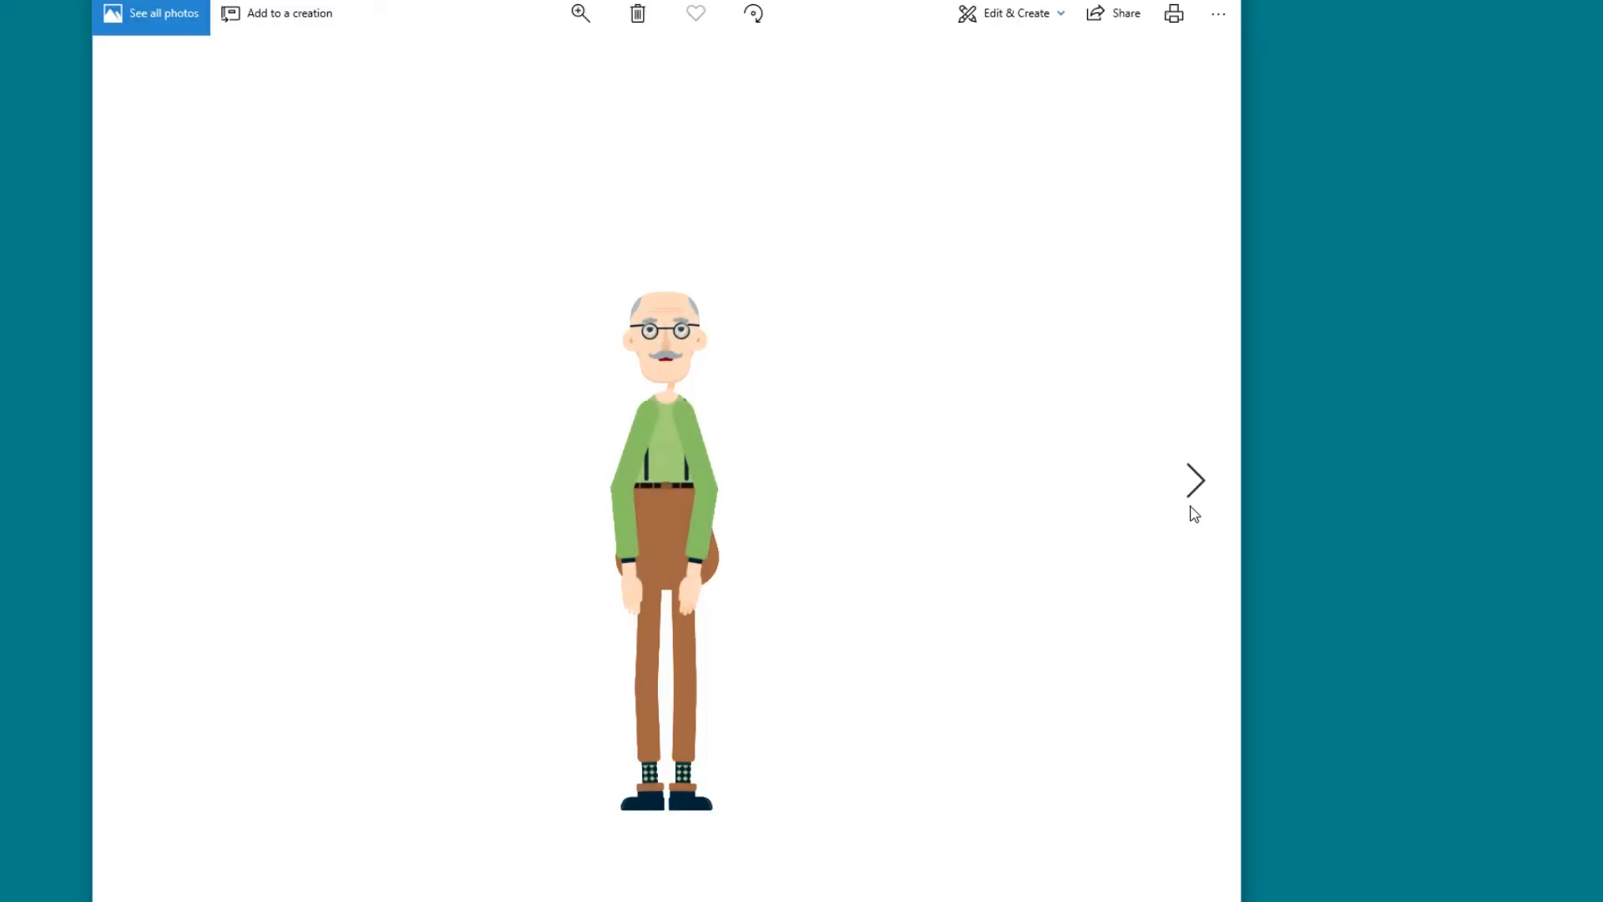
pyautogui.click(1195, 481)
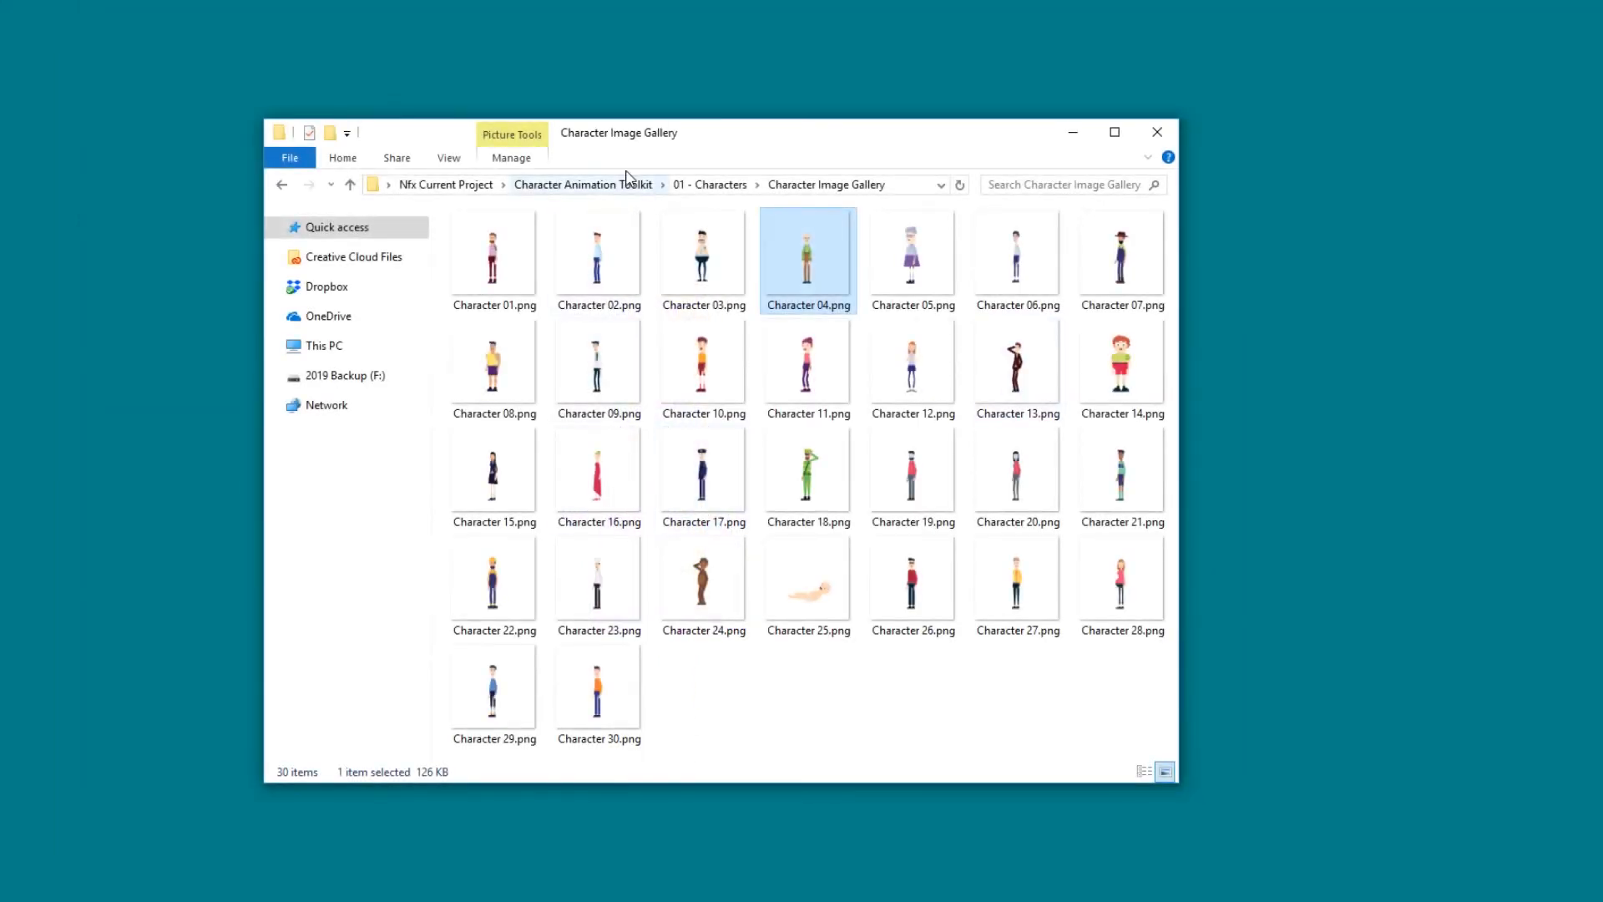
# Step: Go back up to Character Animation Toolkit and open 02 - Animations Presets
pyautogui.click(583, 185)
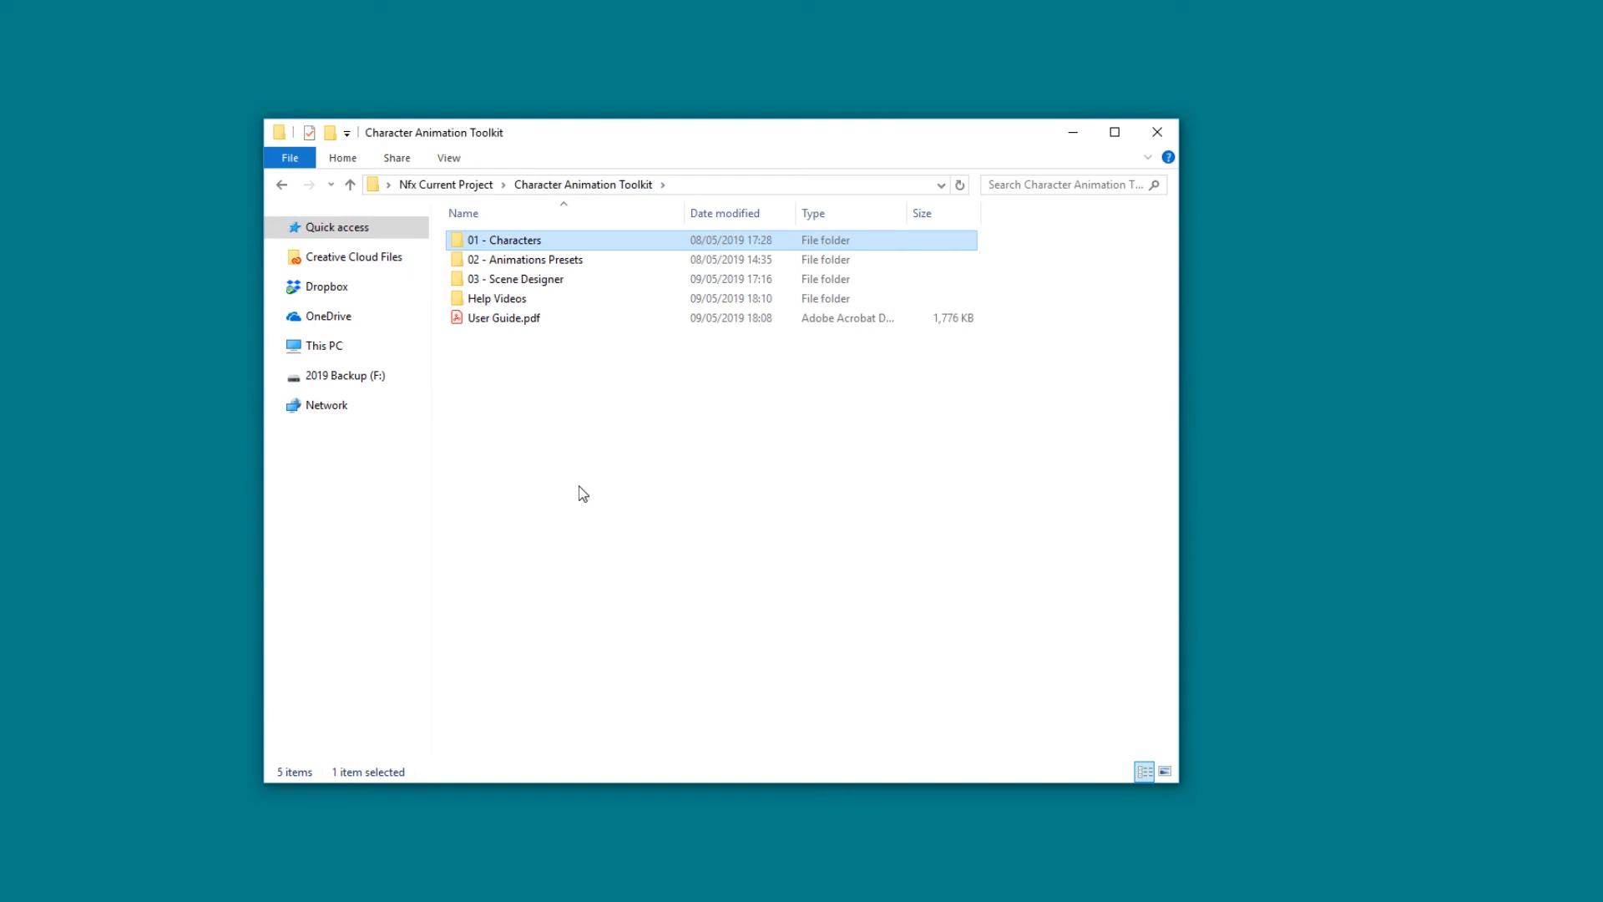
pyautogui.click(527, 259)
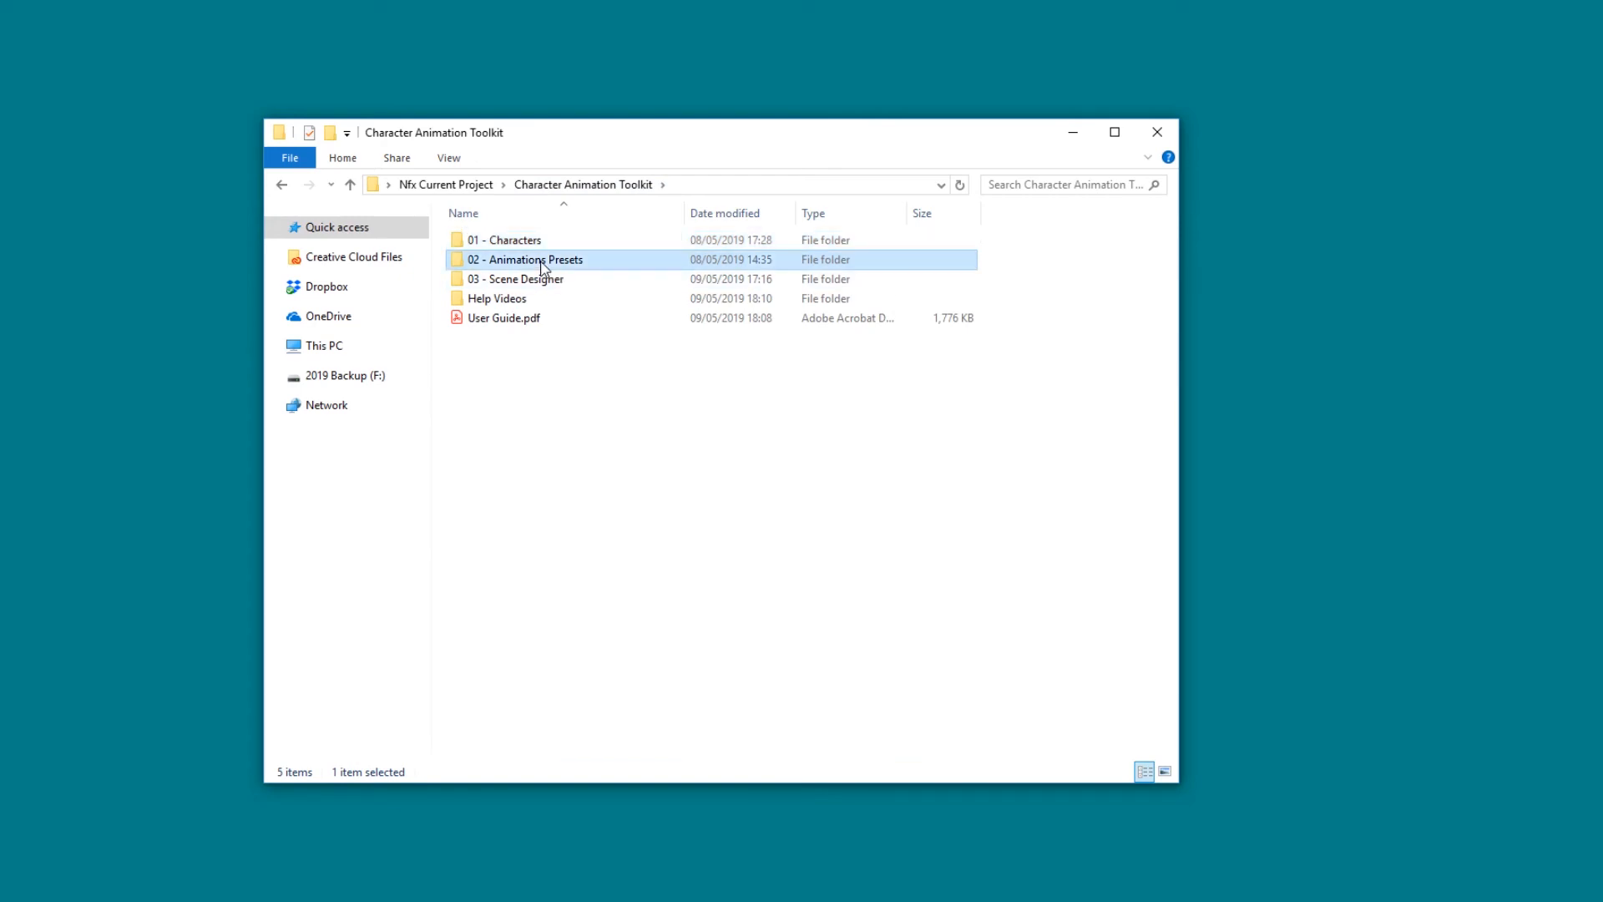
pyautogui.doubleClick(527, 259)
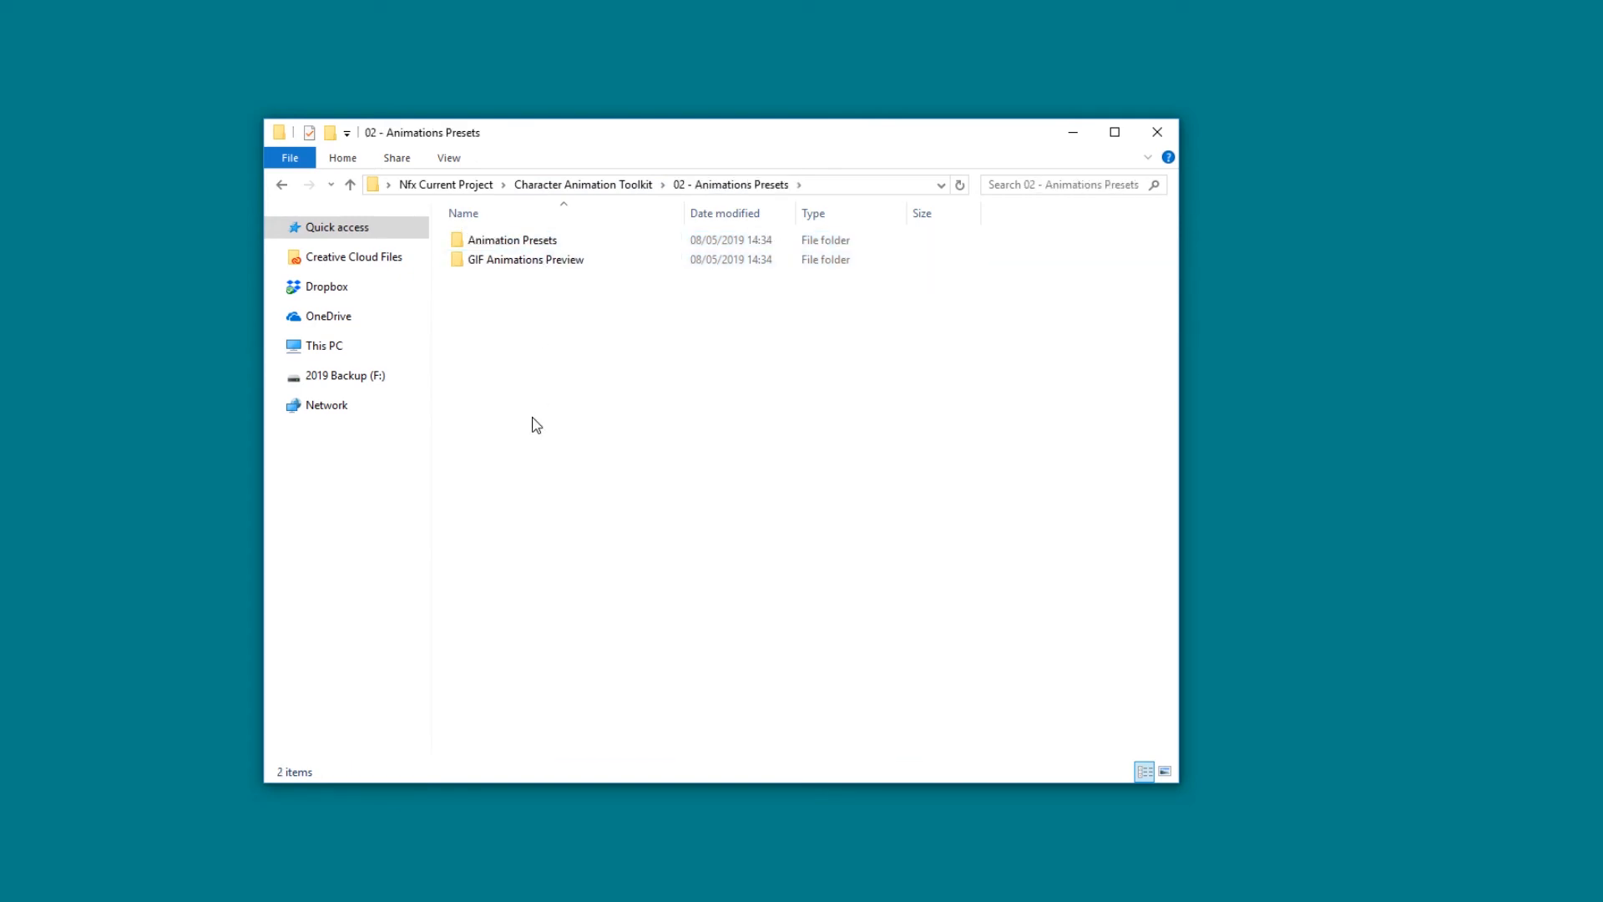
# Step: Open GIF Animations Preview, then its Character Animations folder
pyautogui.click(511, 240)
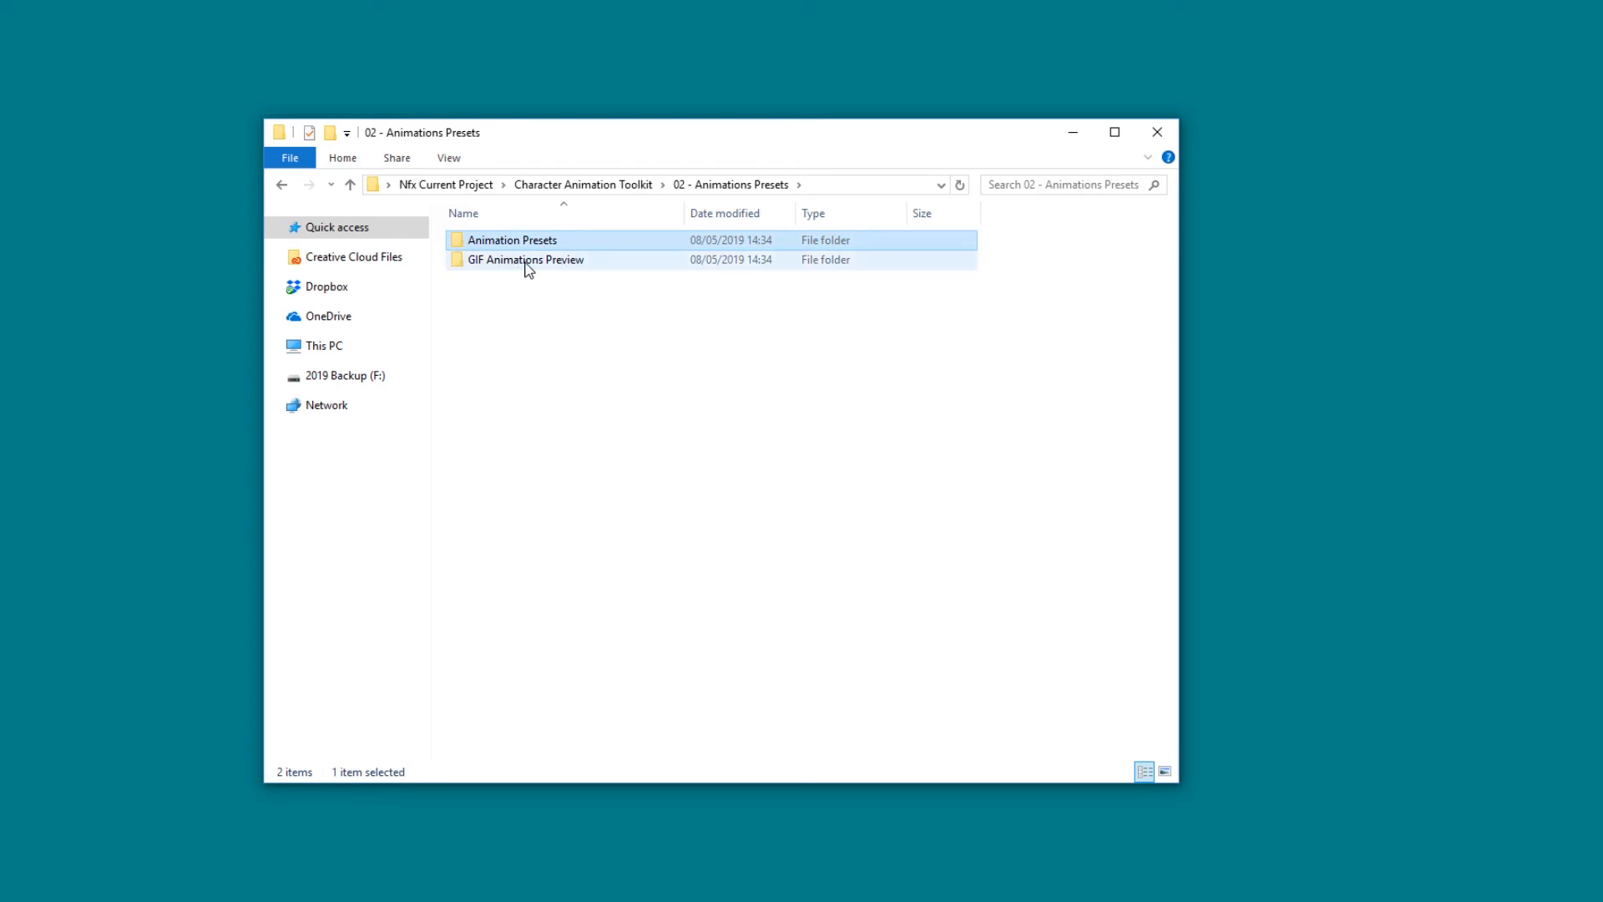
pyautogui.doubleClick(525, 258)
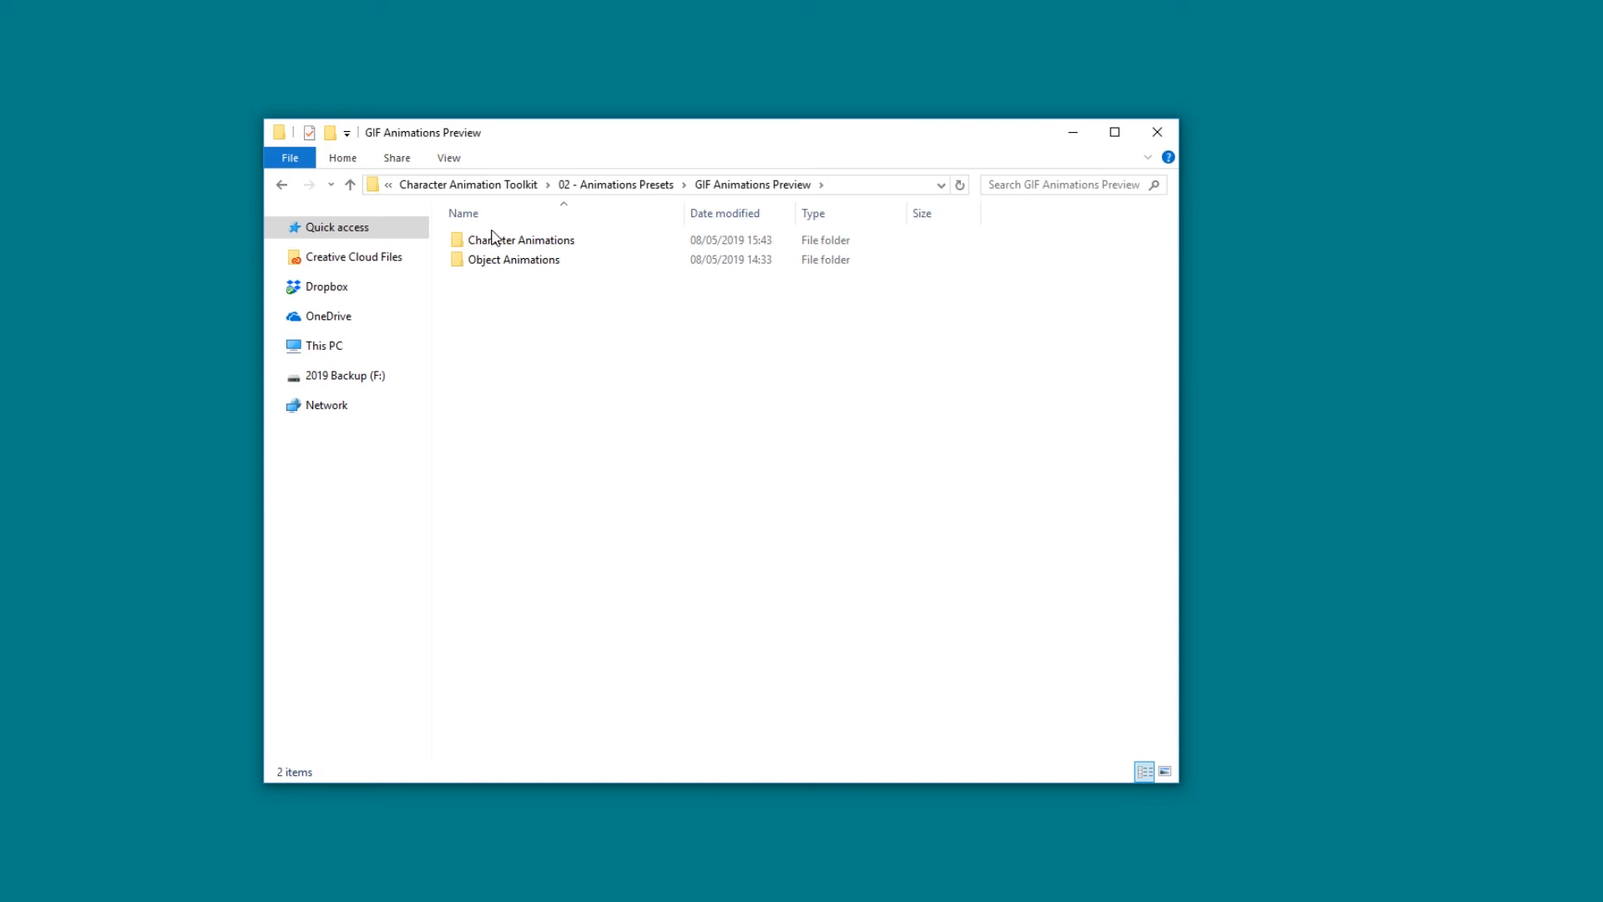
pyautogui.click(521, 239)
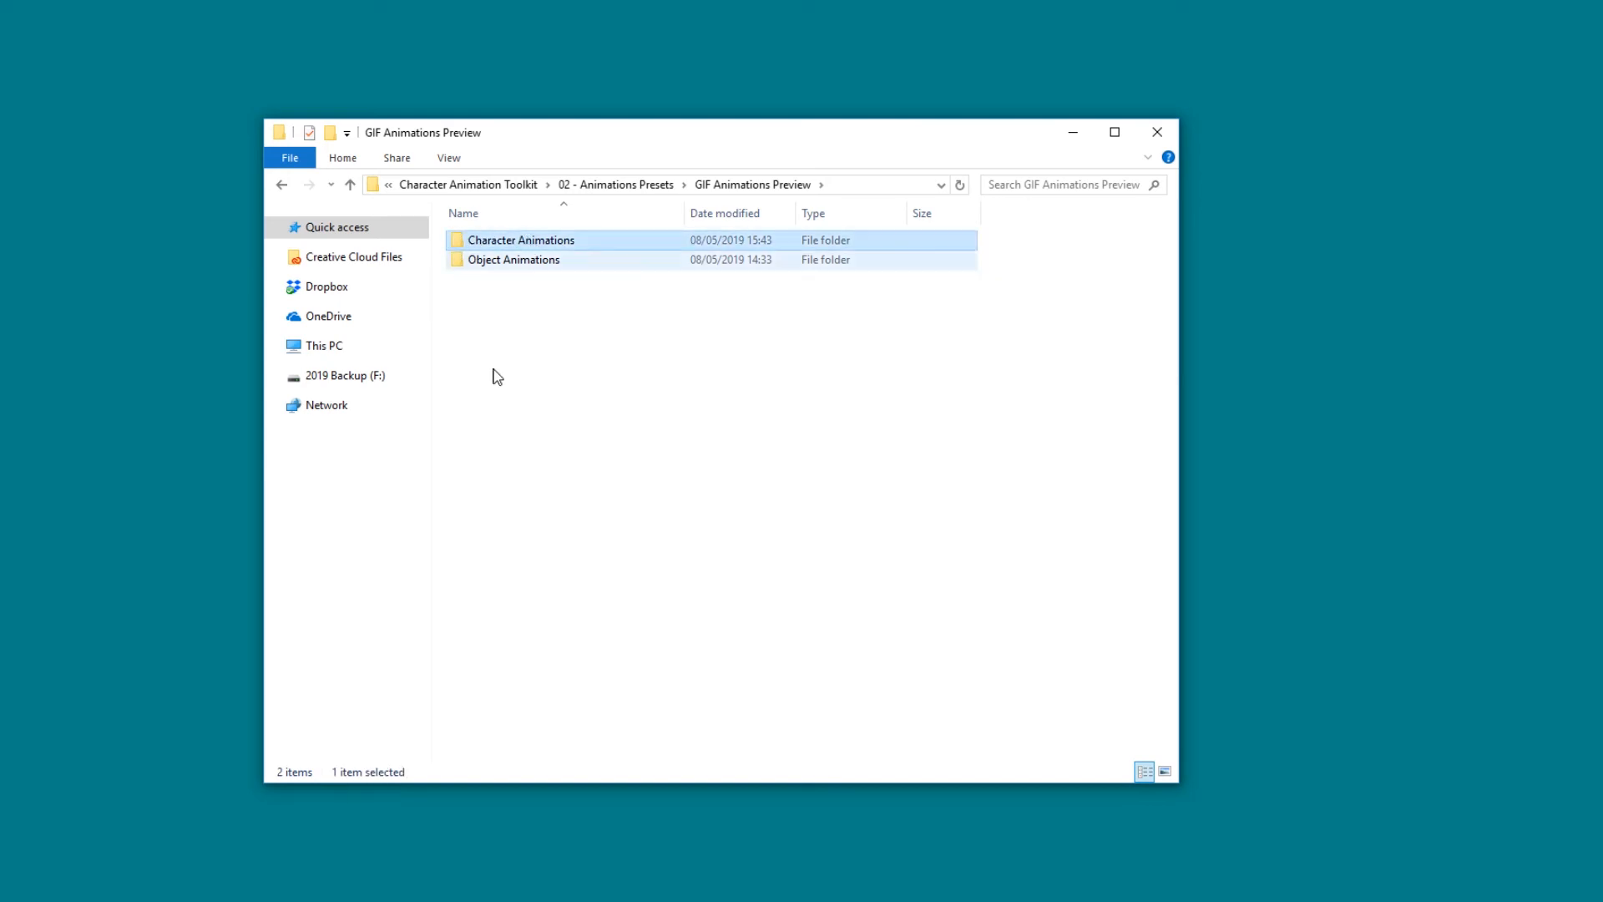
pyautogui.click(513, 259)
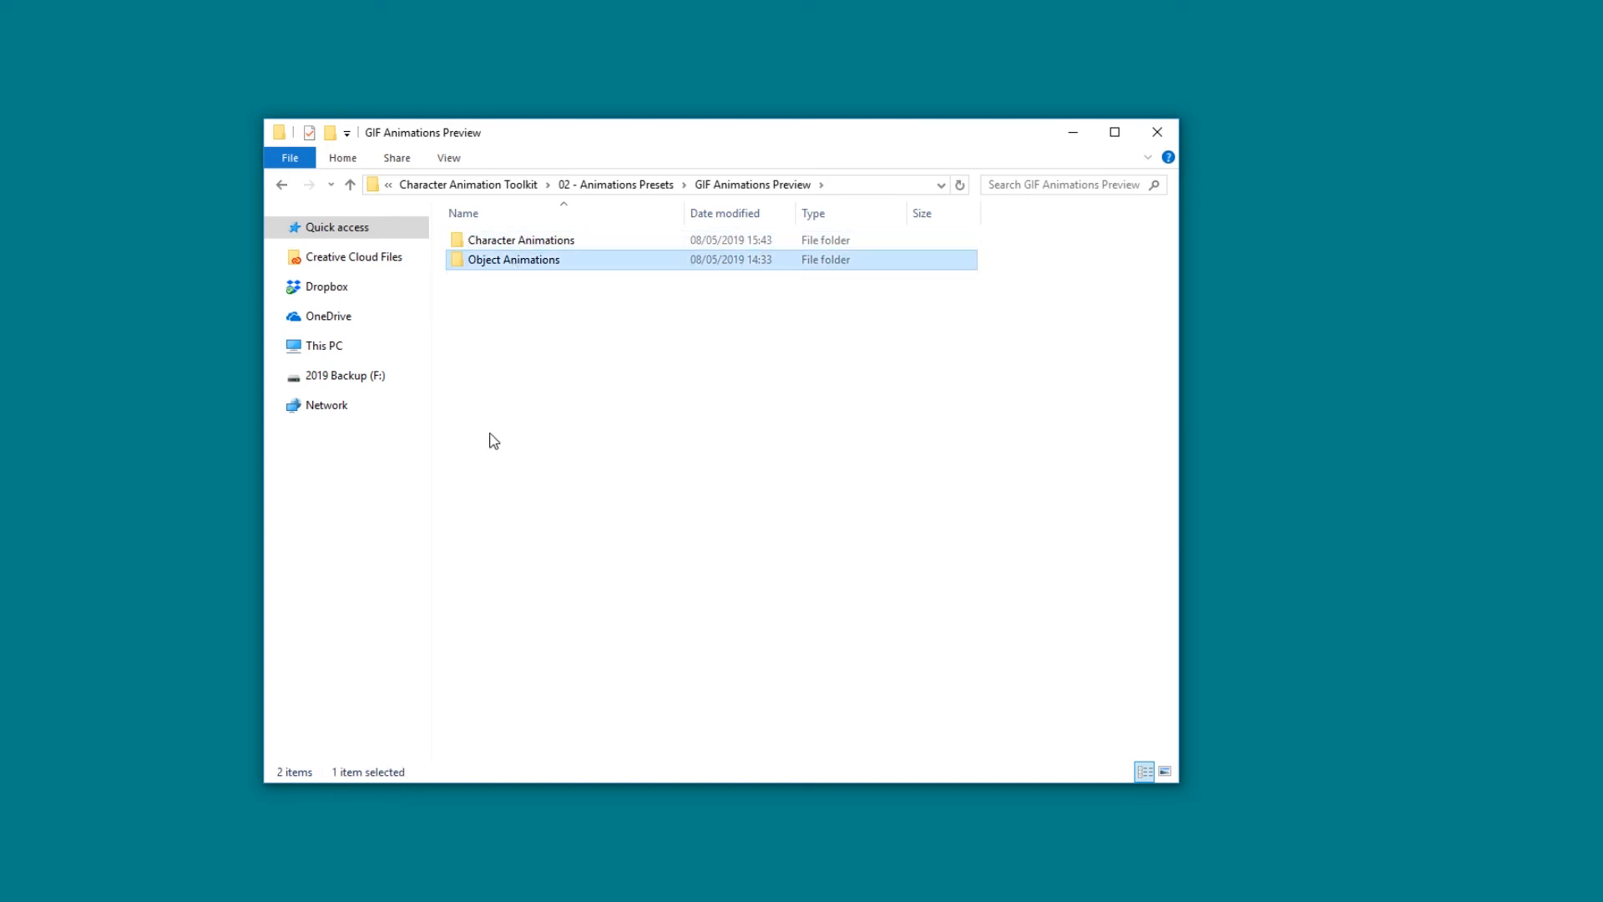
pyautogui.doubleClick(520, 240)
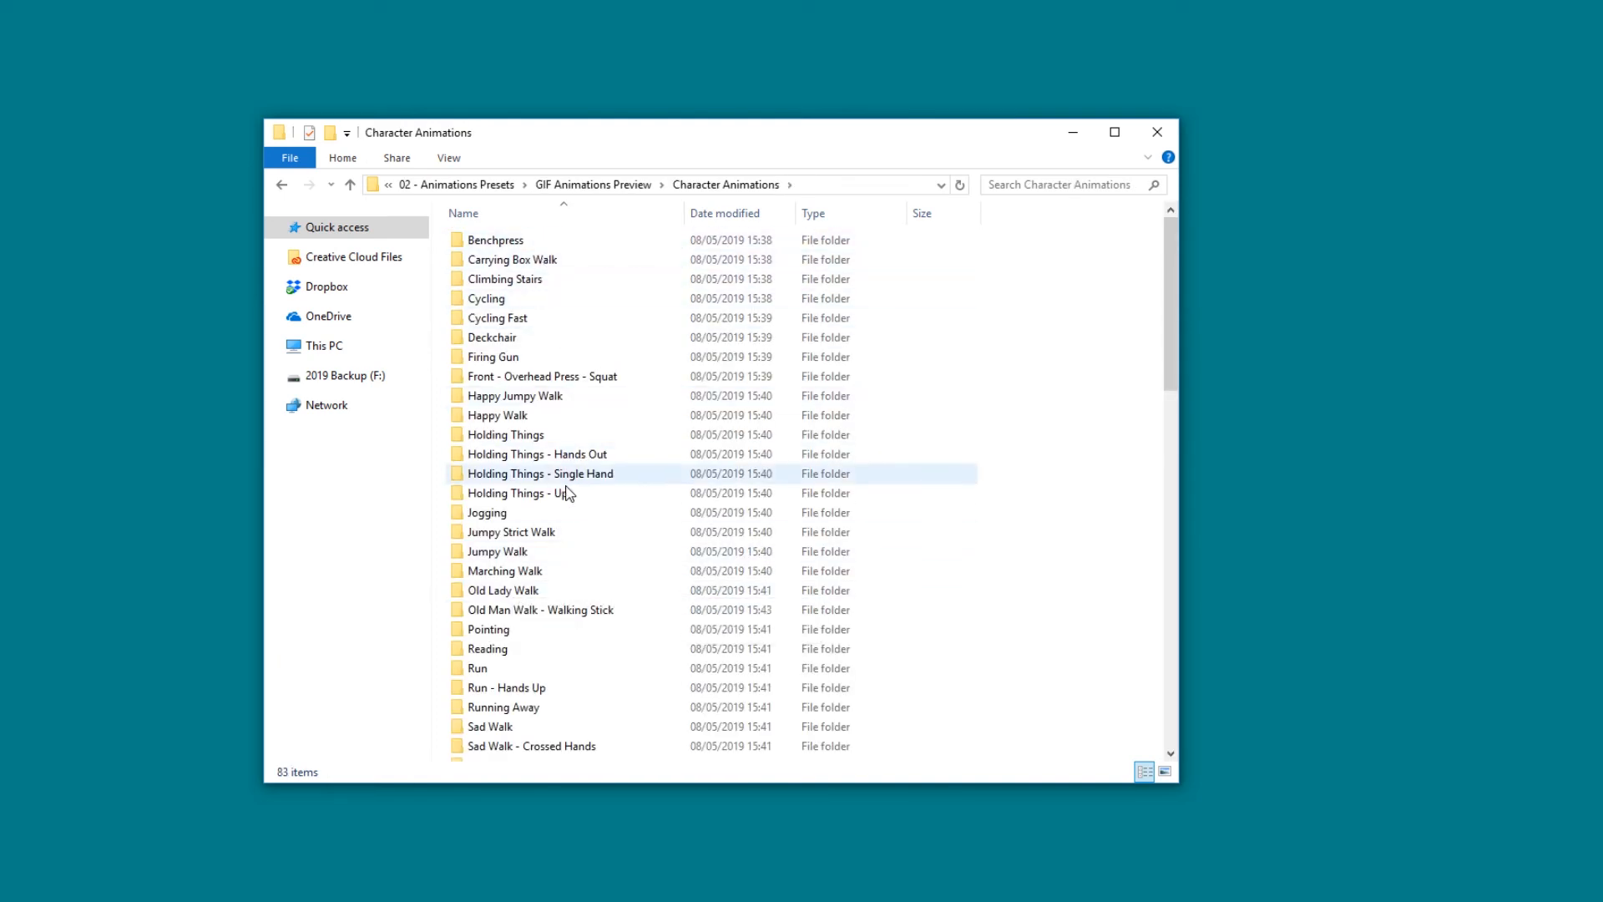
pyautogui.click(487, 648)
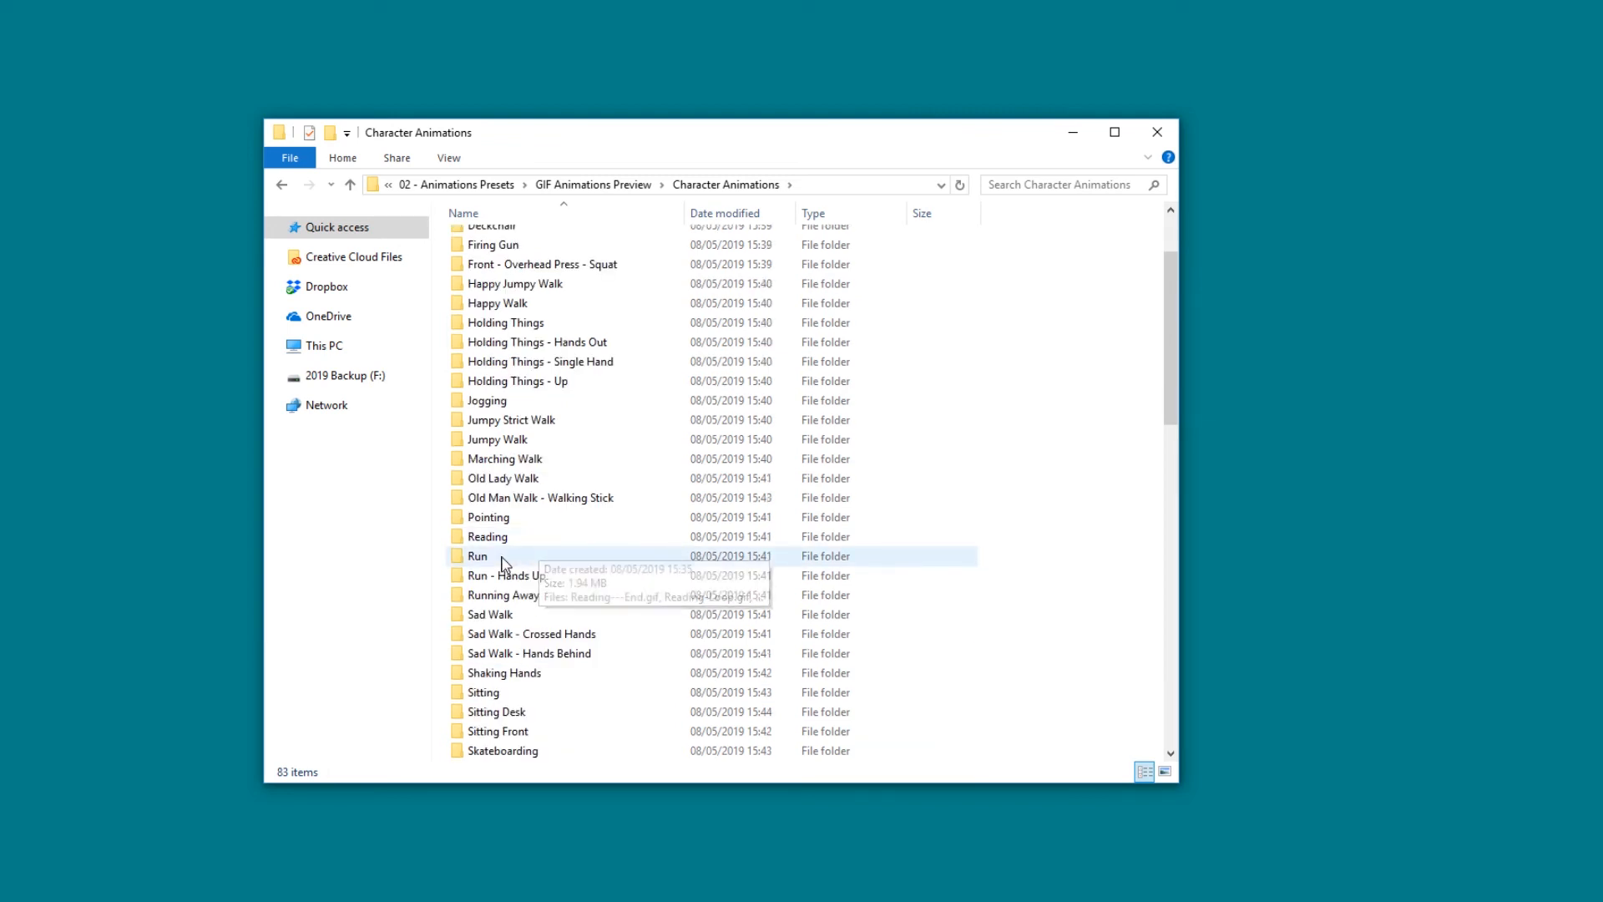
pyautogui.doubleClick(478, 556)
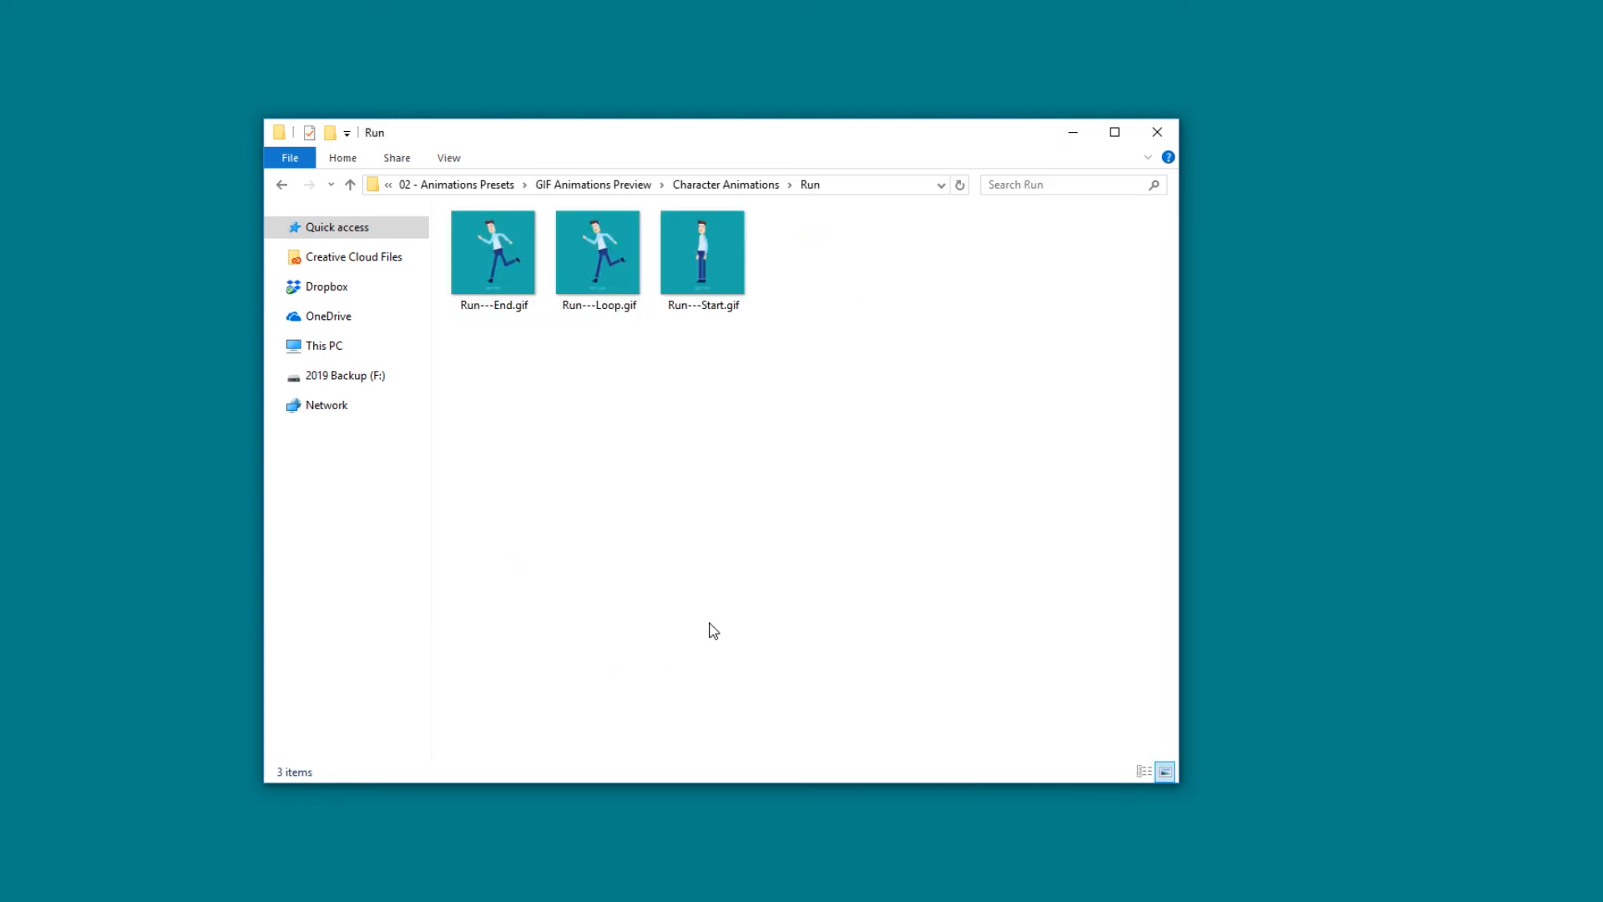
pyautogui.click(703, 252)
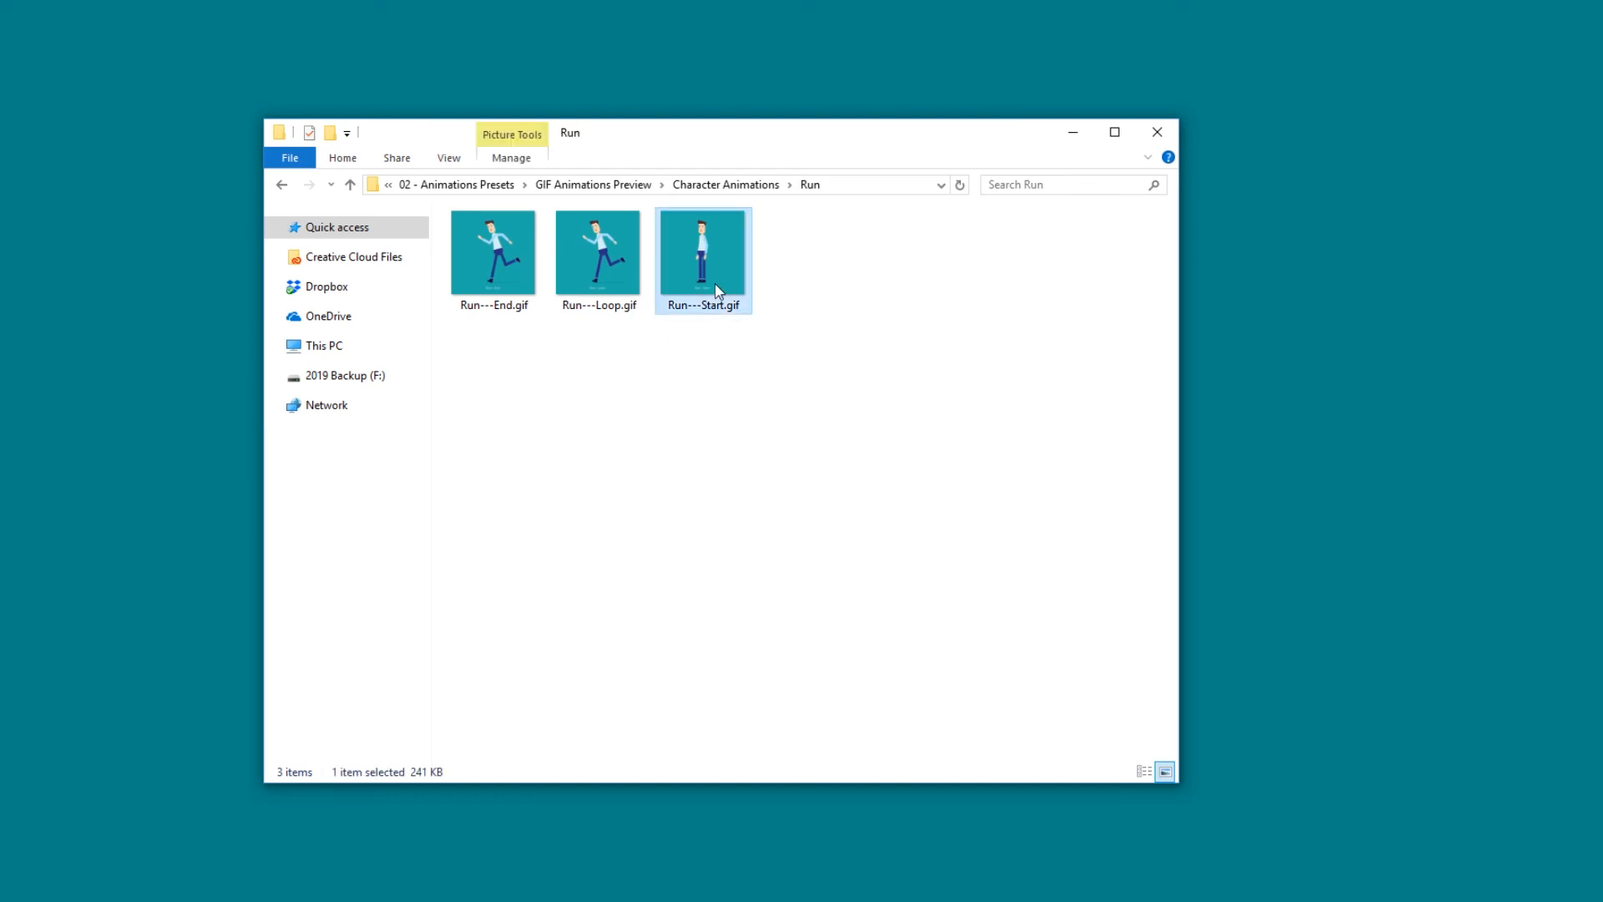
pyautogui.click(492, 251)
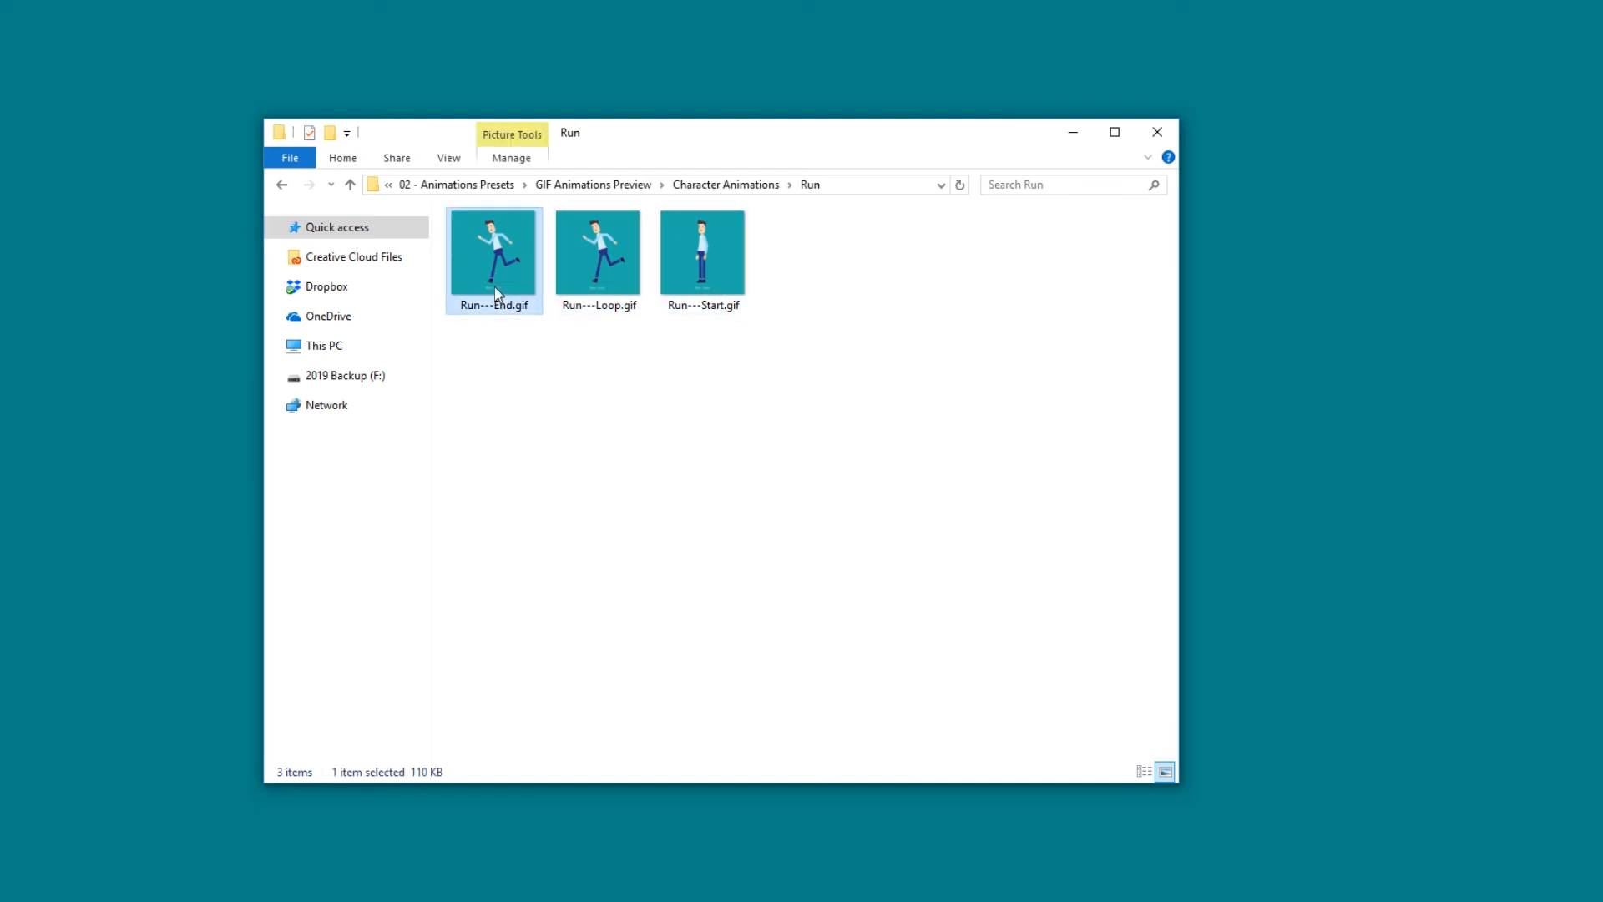
pyautogui.doubleClick(597, 250)
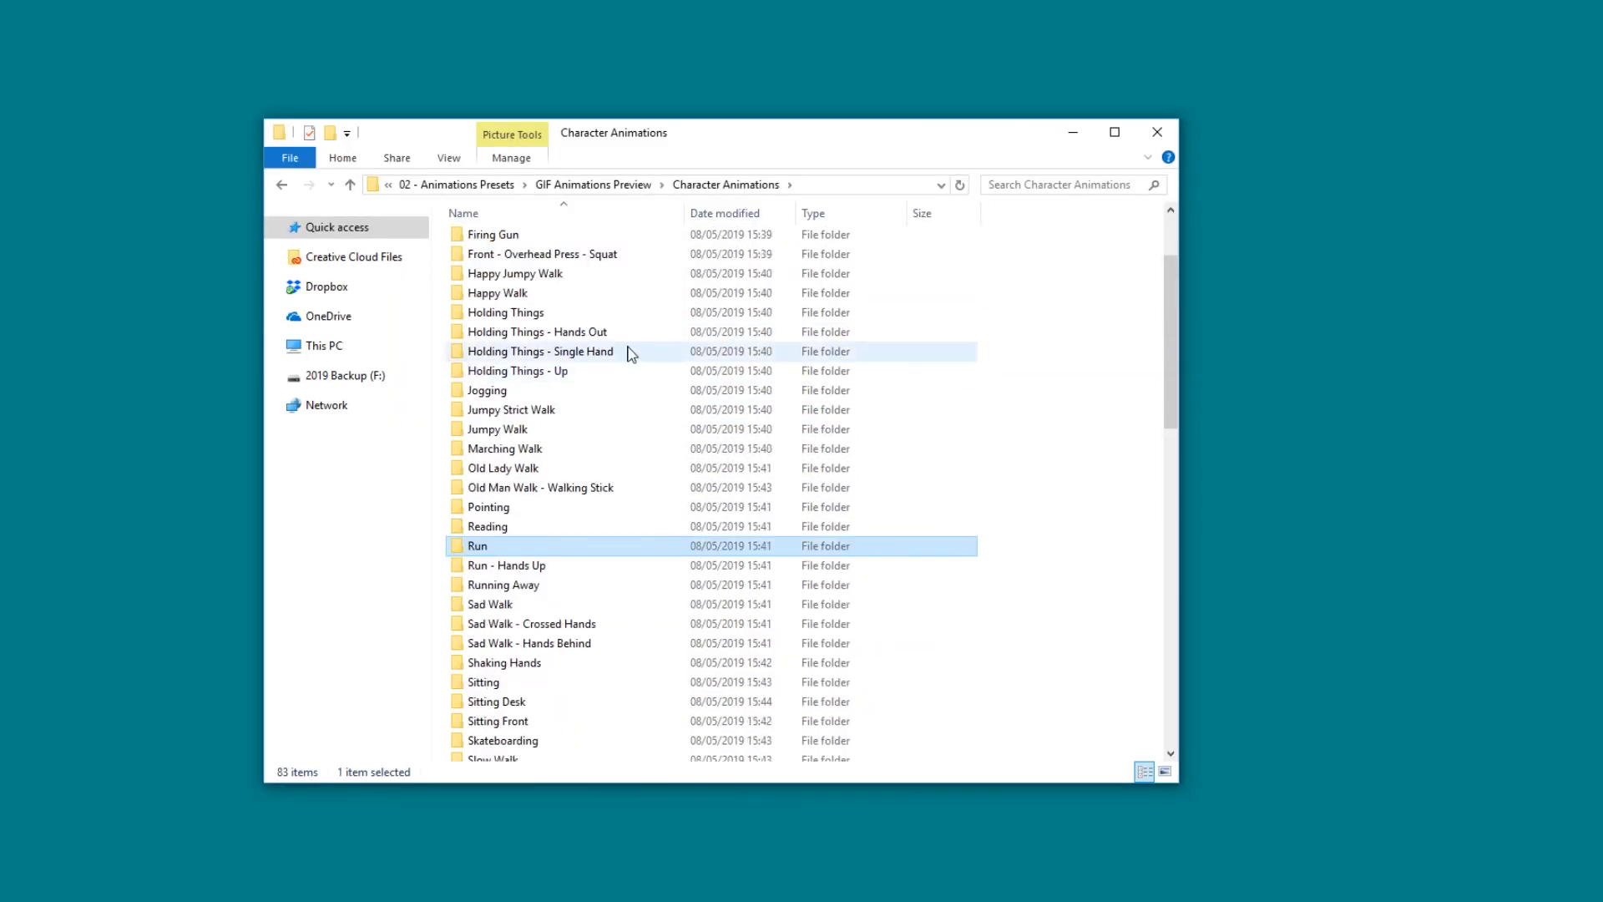
pyautogui.scroll(3)
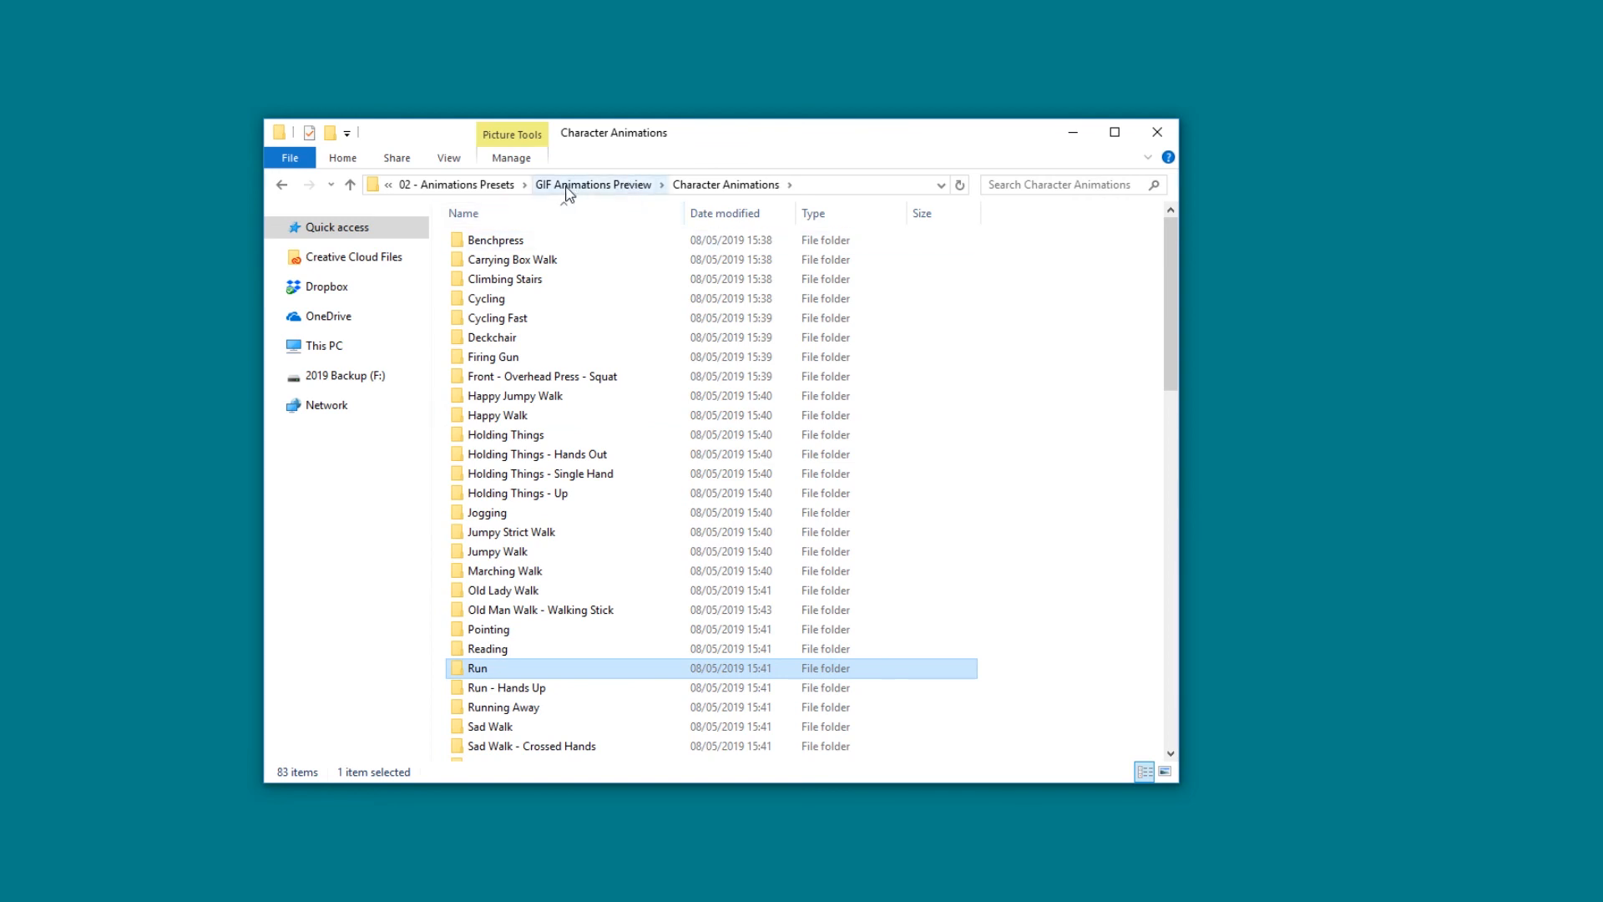
# Step: Return to Character Animation Toolkit and open 03 - Scene Designer to show Scene Designer.aep
pyautogui.click(387, 184)
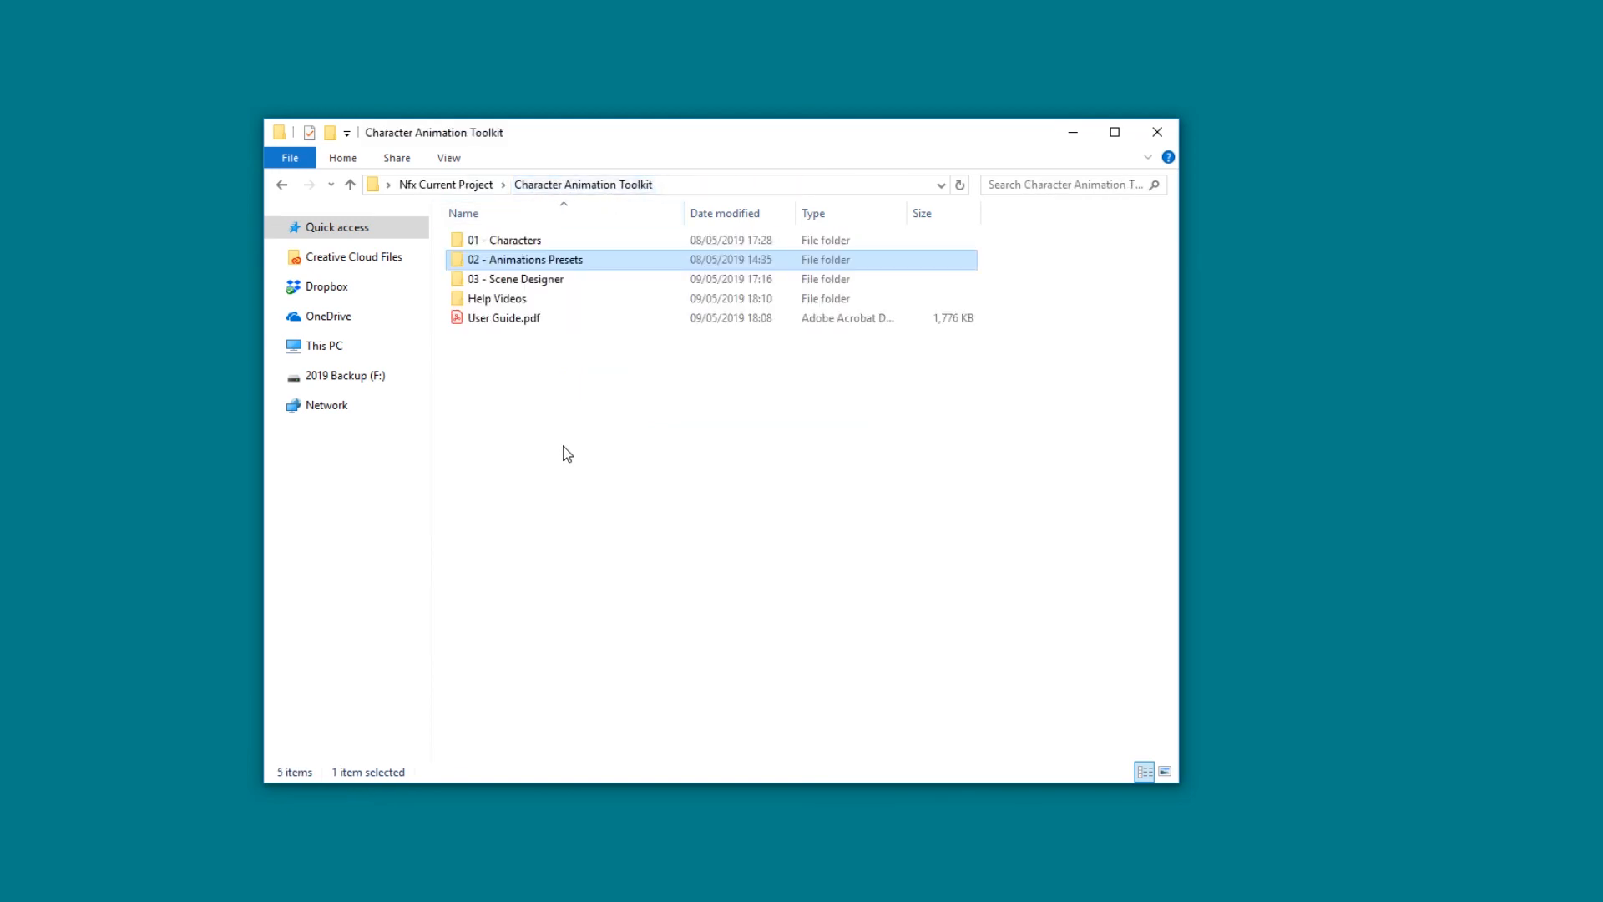
pyautogui.click(515, 279)
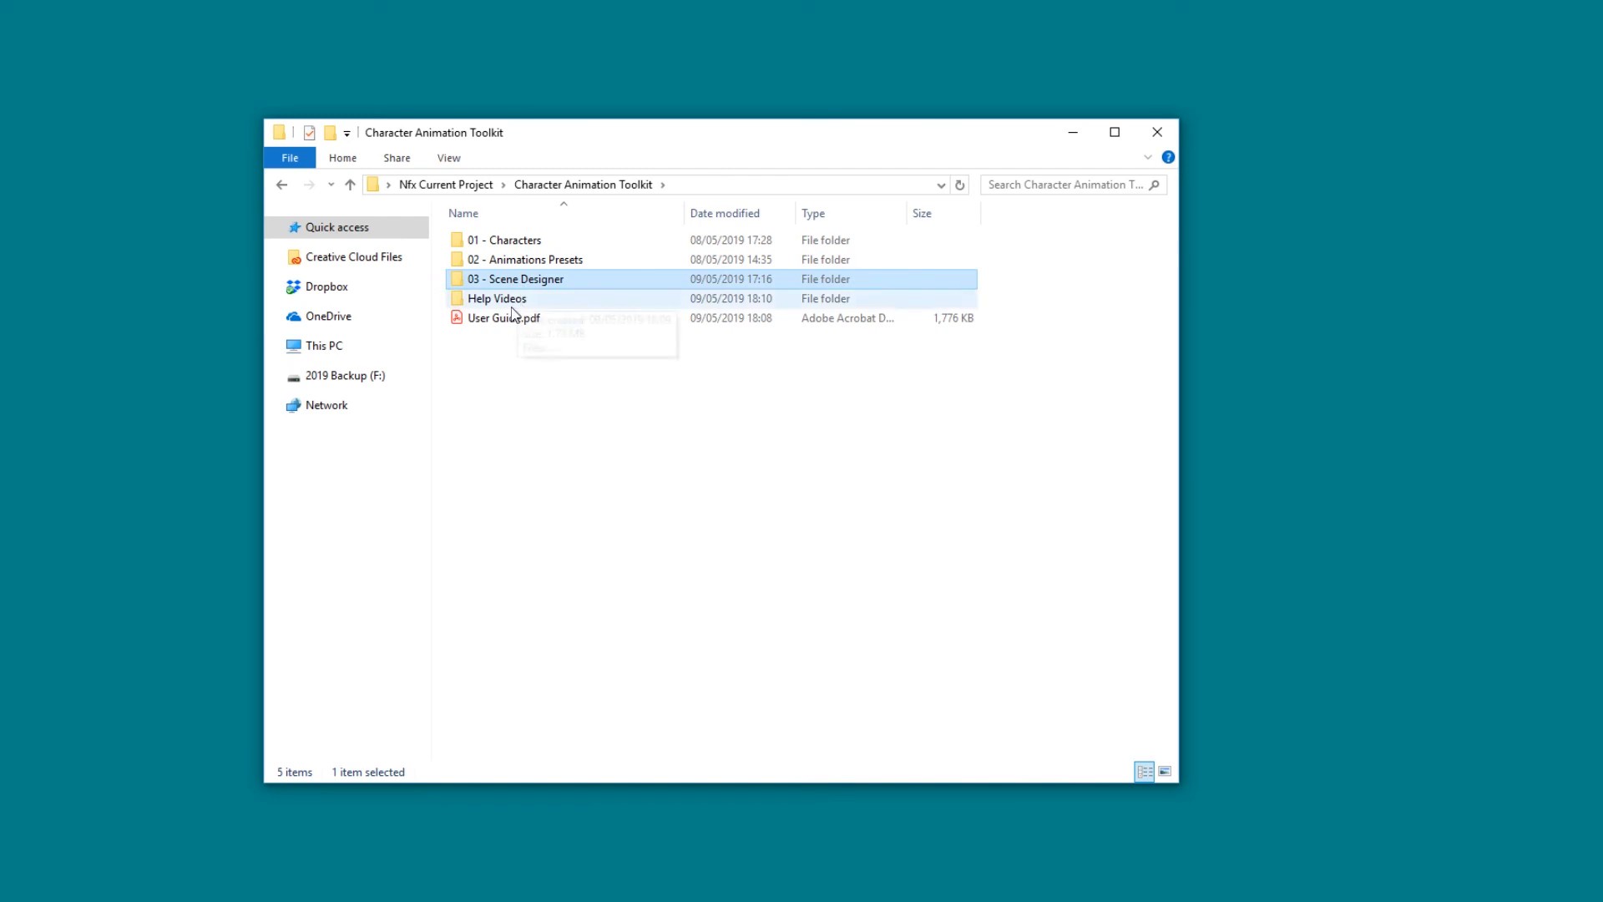
pyautogui.doubleClick(516, 278)
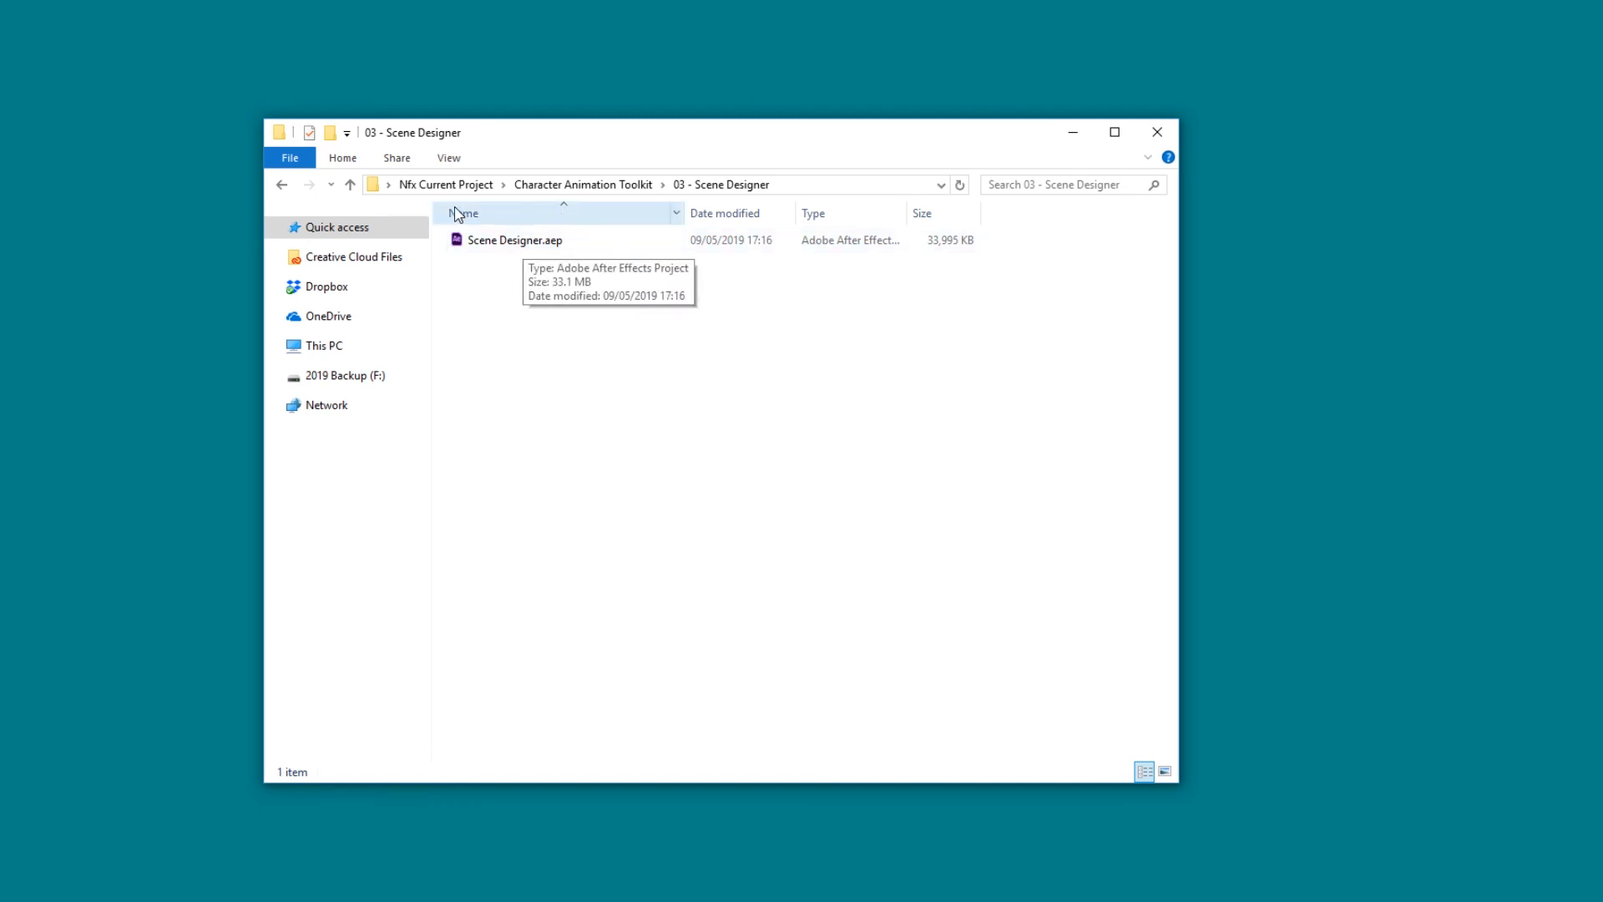
pyautogui.moveTo(471, 337)
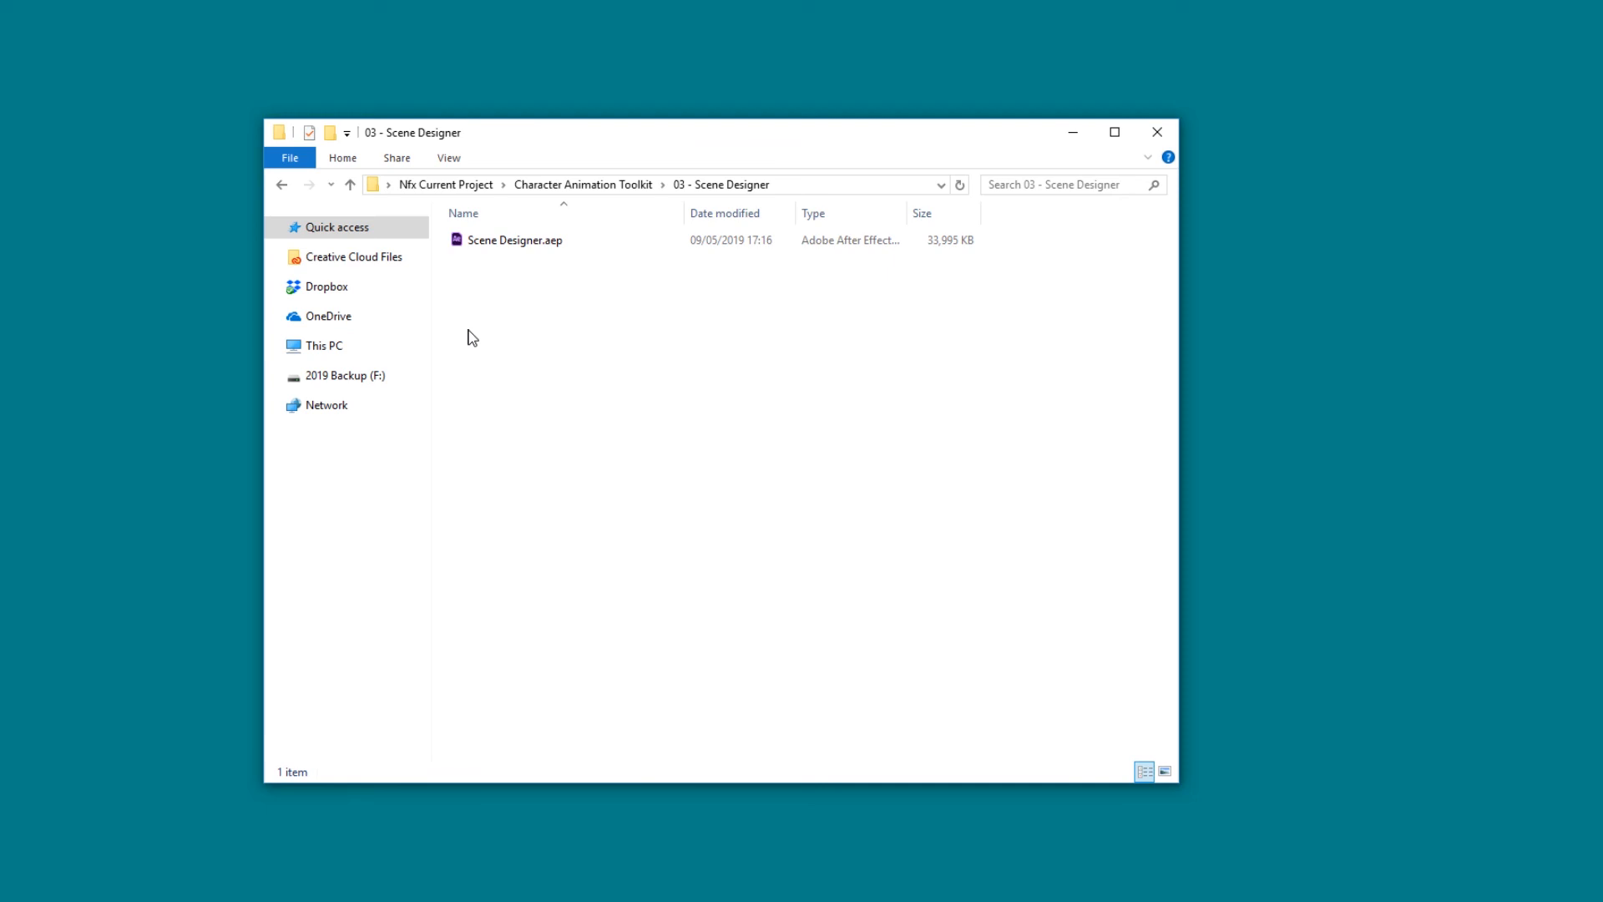
pyautogui.moveTo(473, 296)
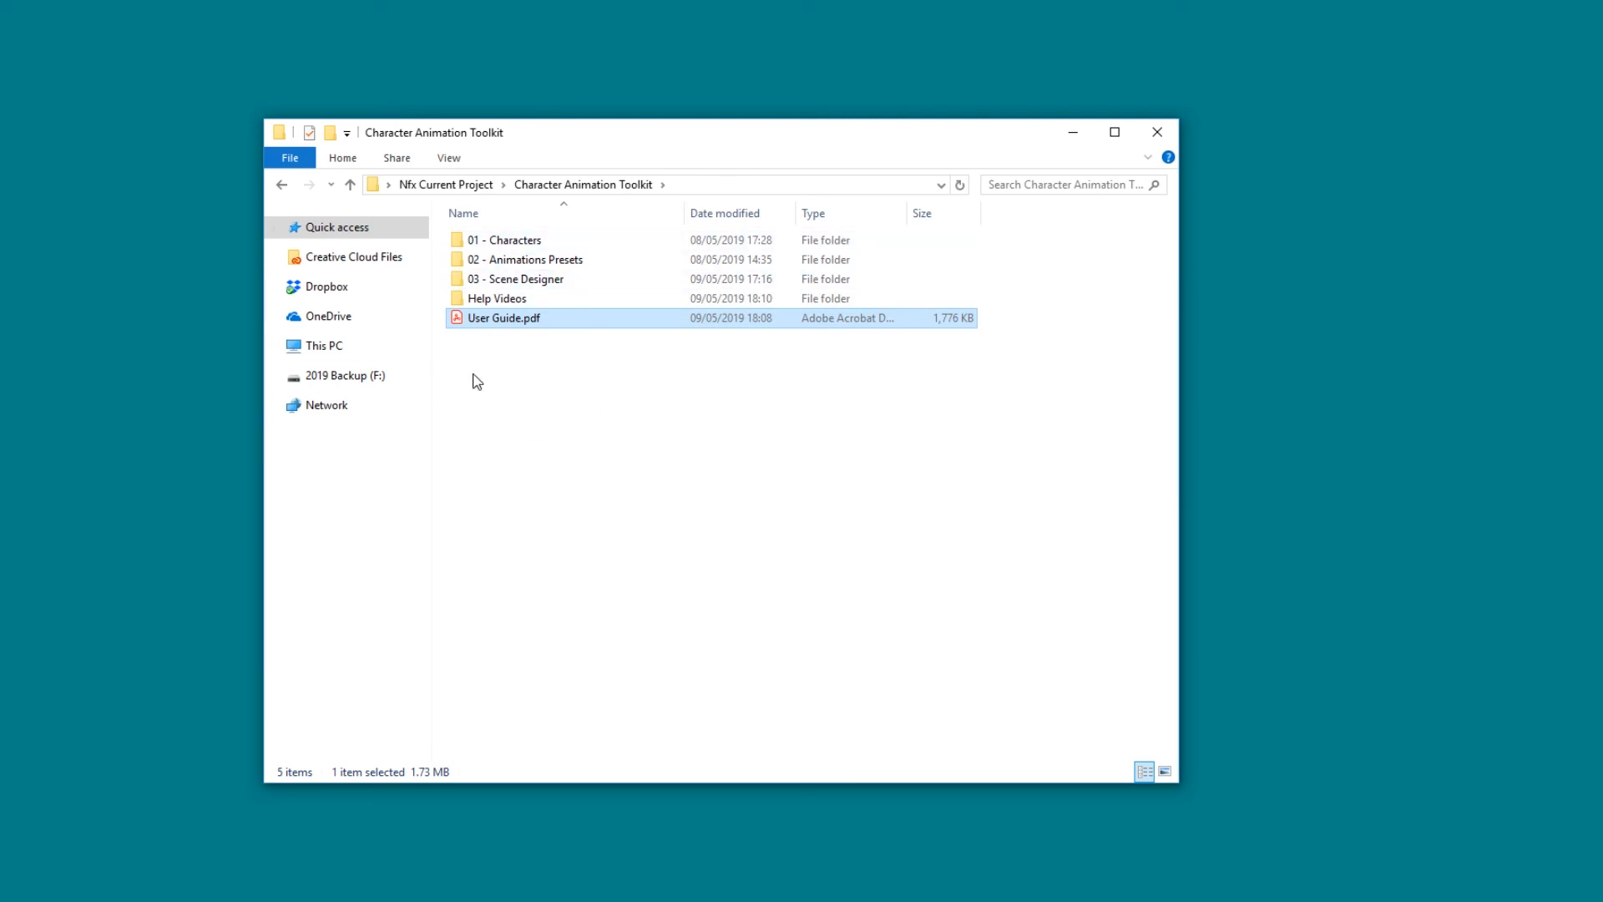
pyautogui.moveTo(511, 350)
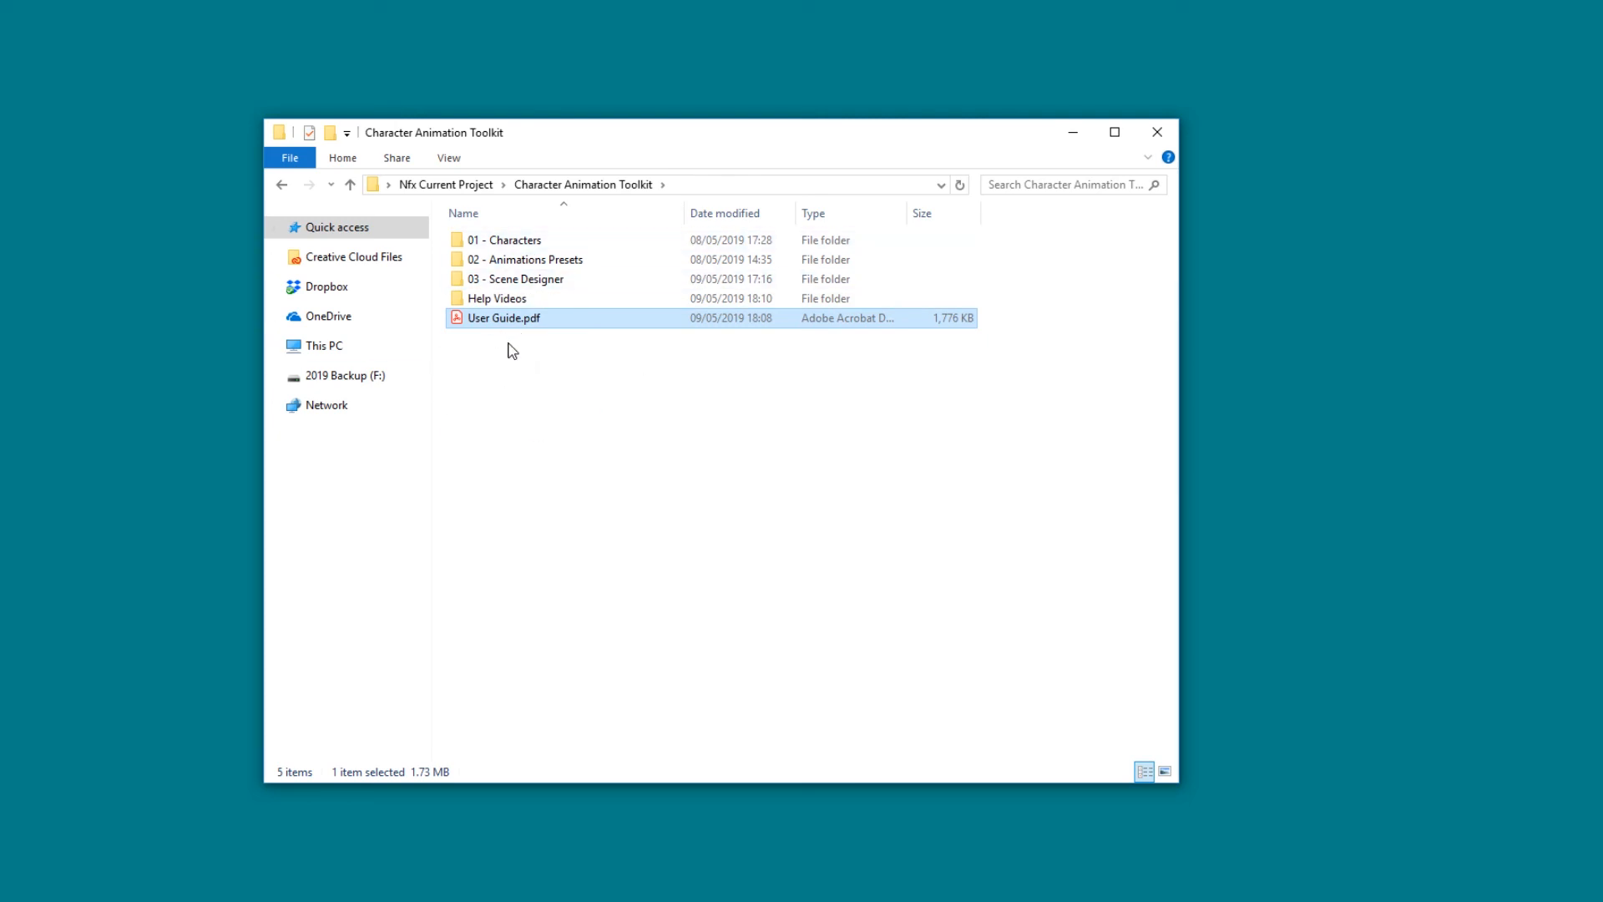
# Step: Deselect User Guide.pdf in the Character Animation Toolkit folder
pyautogui.click(511, 384)
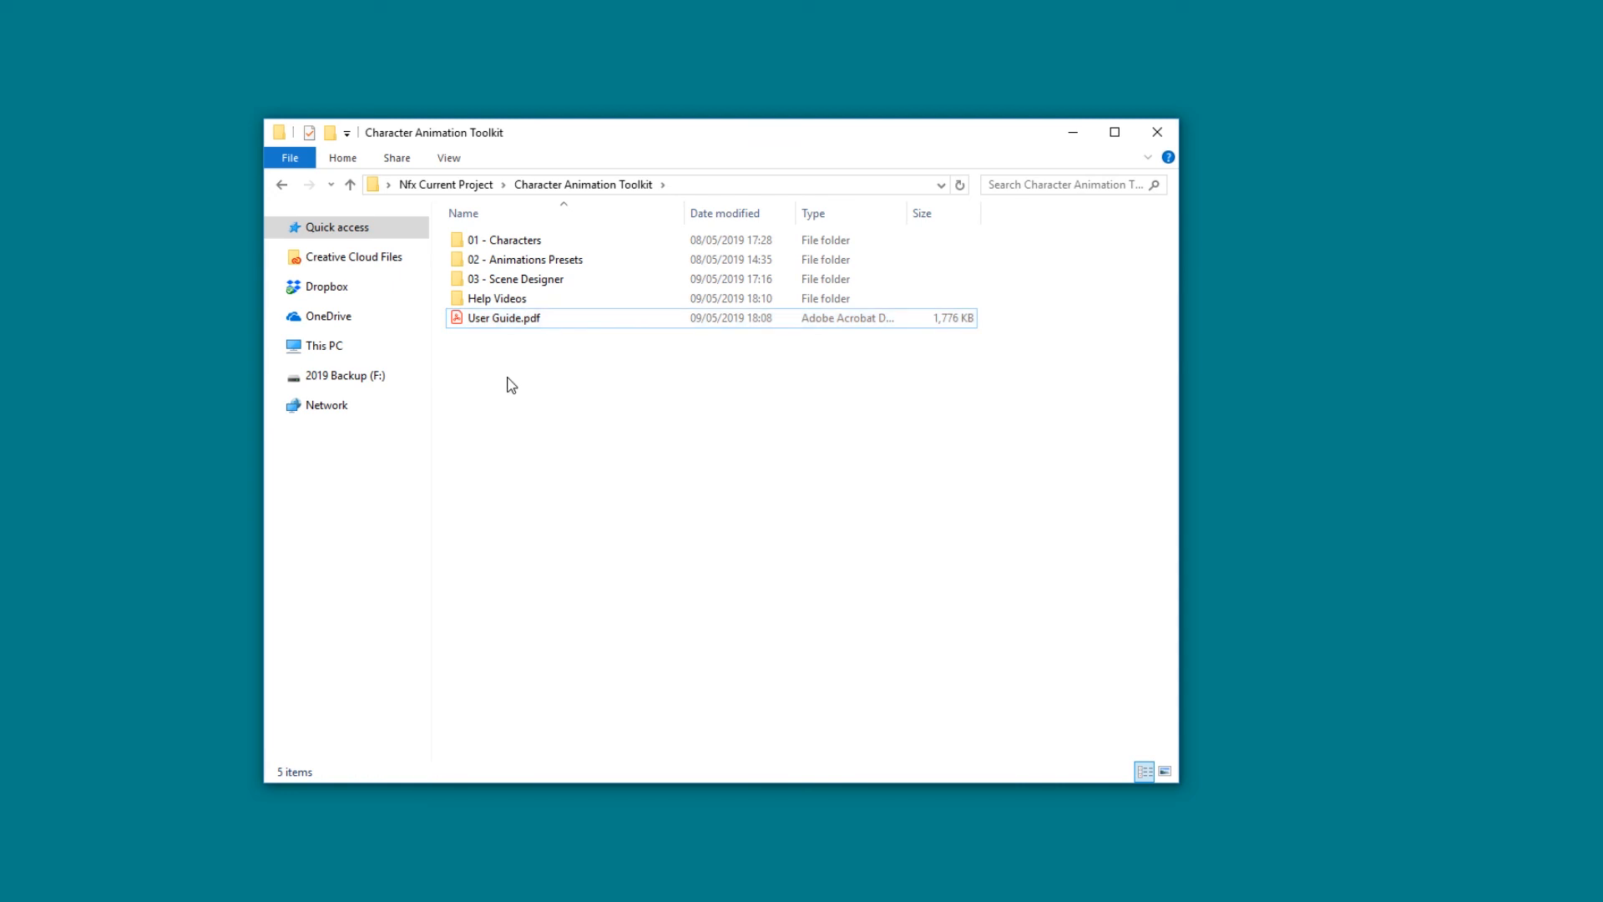